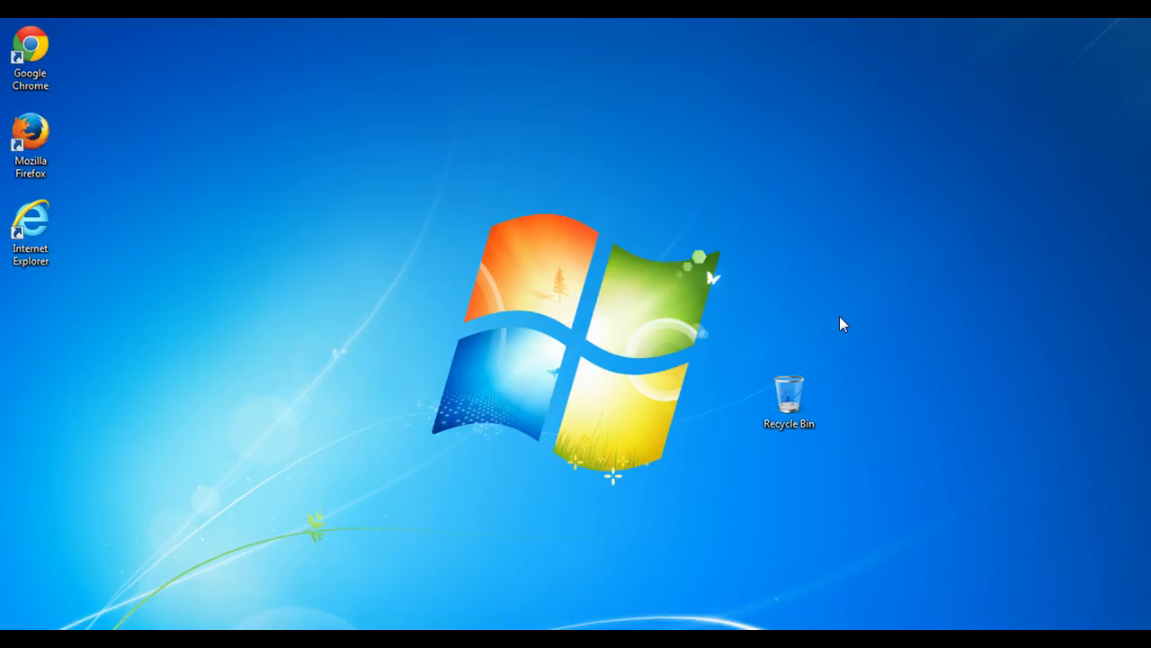
mouse_move(779, 280)
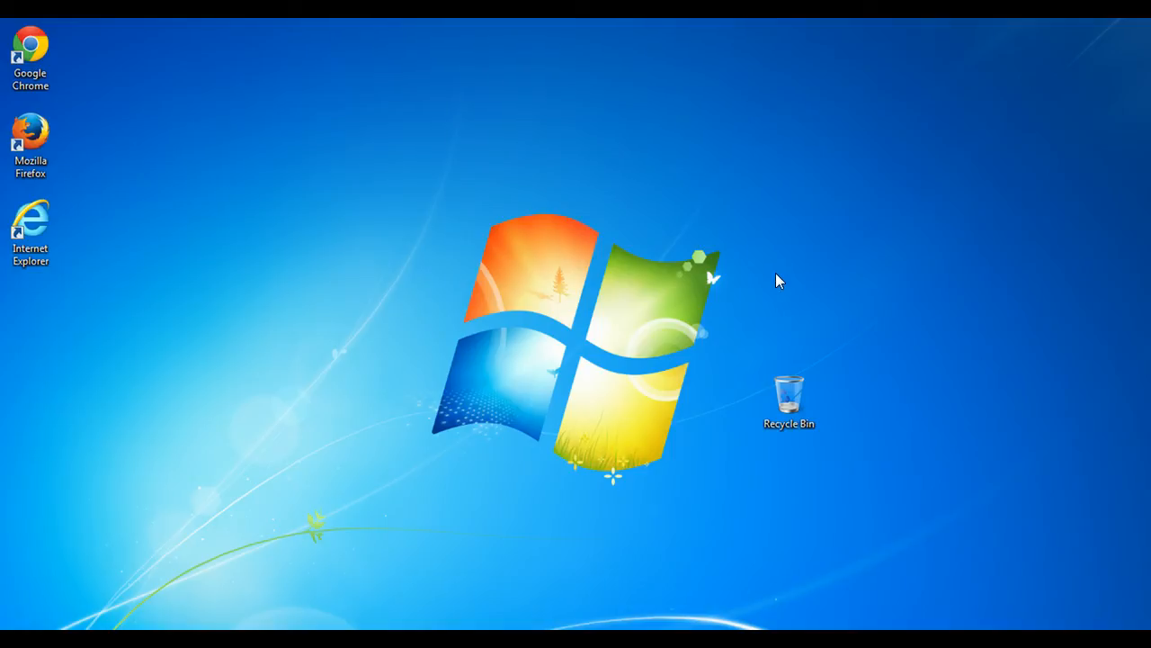
Step: Launch Mozilla Firefox from the desktop icon
click(31, 144)
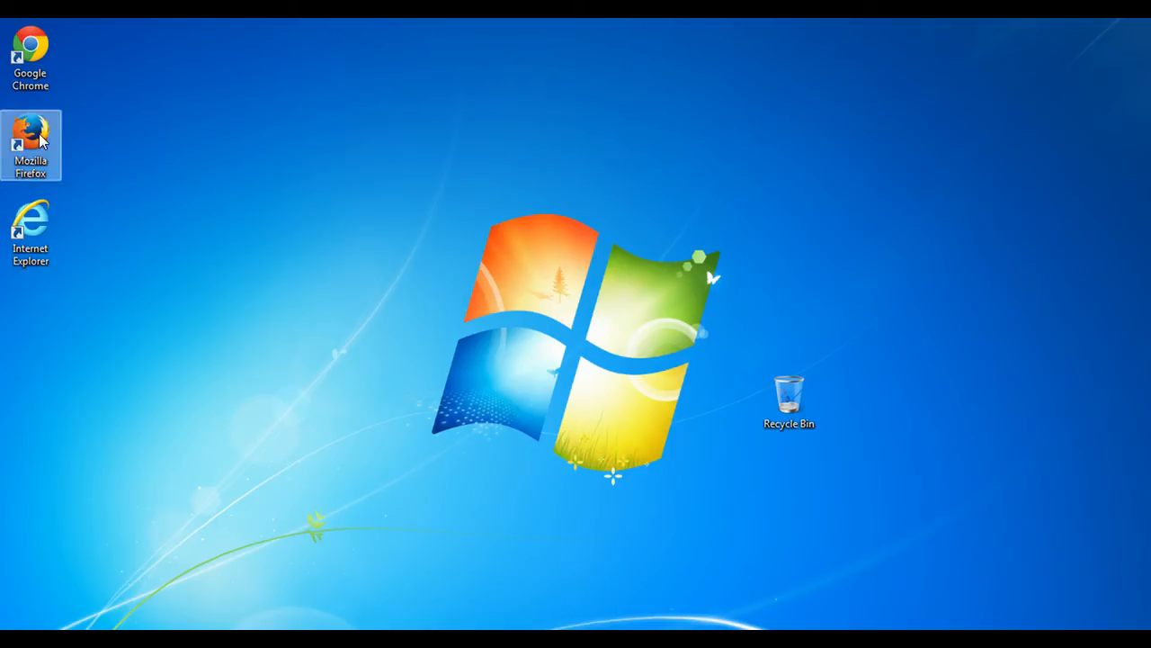
double_click(30, 140)
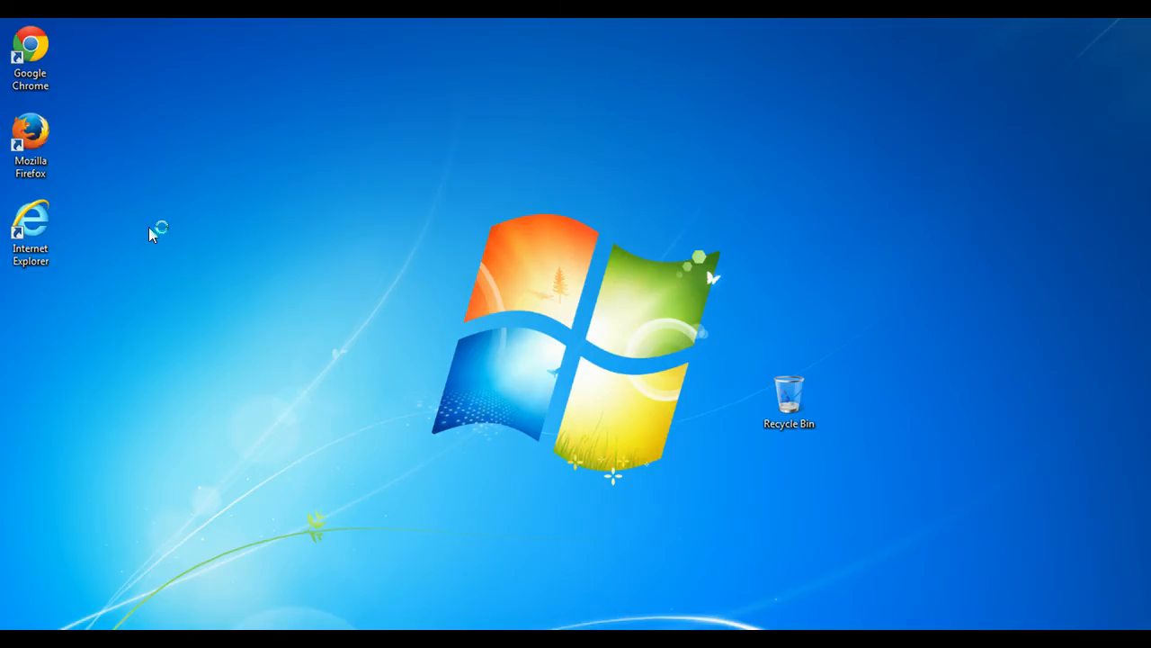
double_click(30, 143)
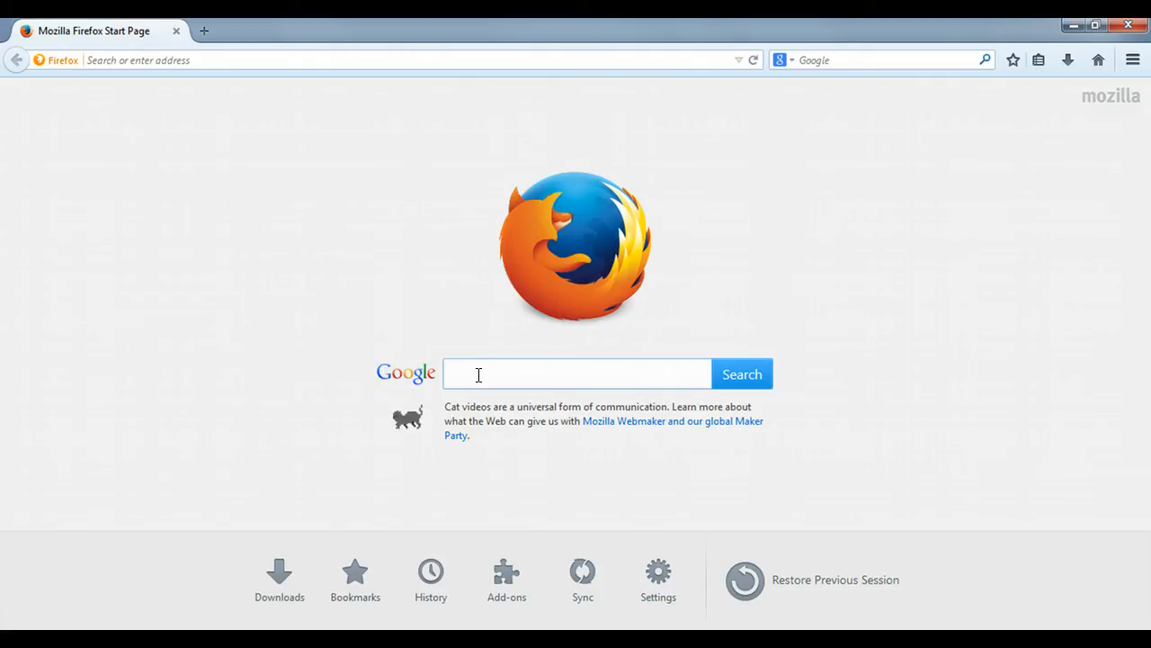
Step: Search Google for 'sample pdf' and open the ACT reading.pdf in the built-in viewer
text(sample)
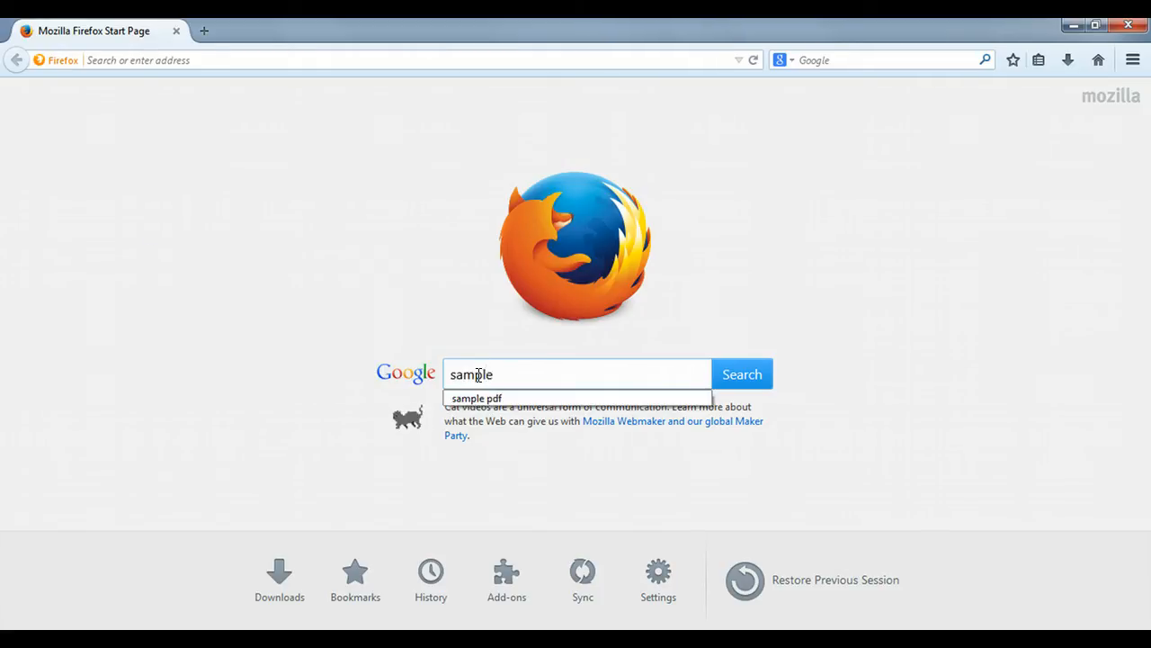
click(474, 398)
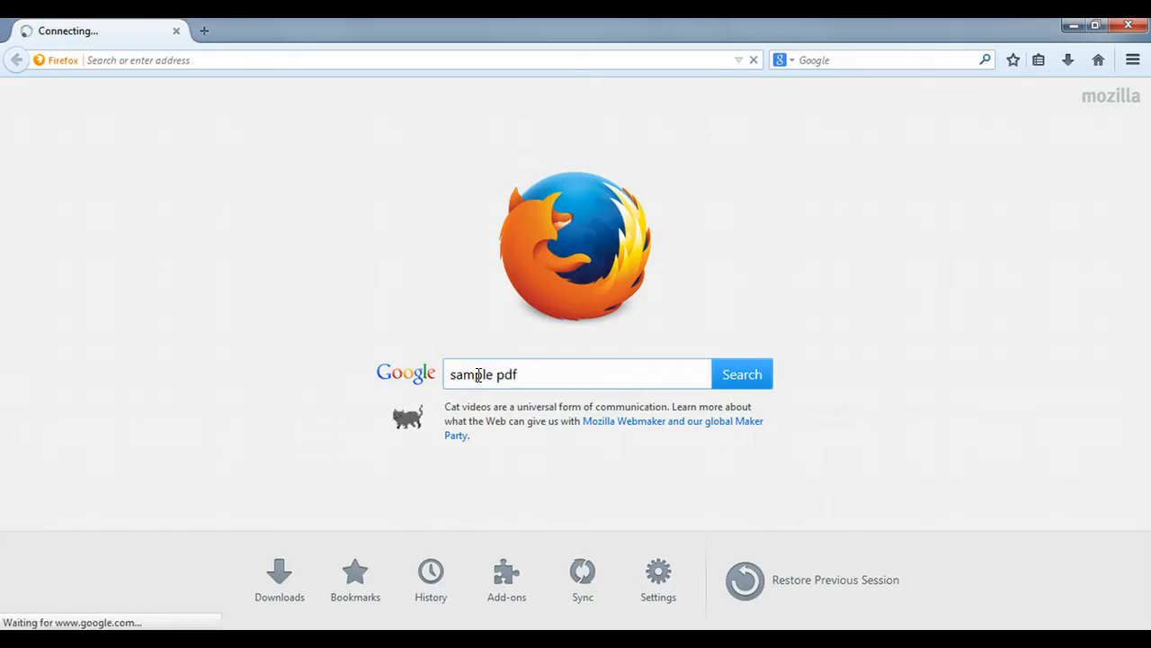
click(741, 372)
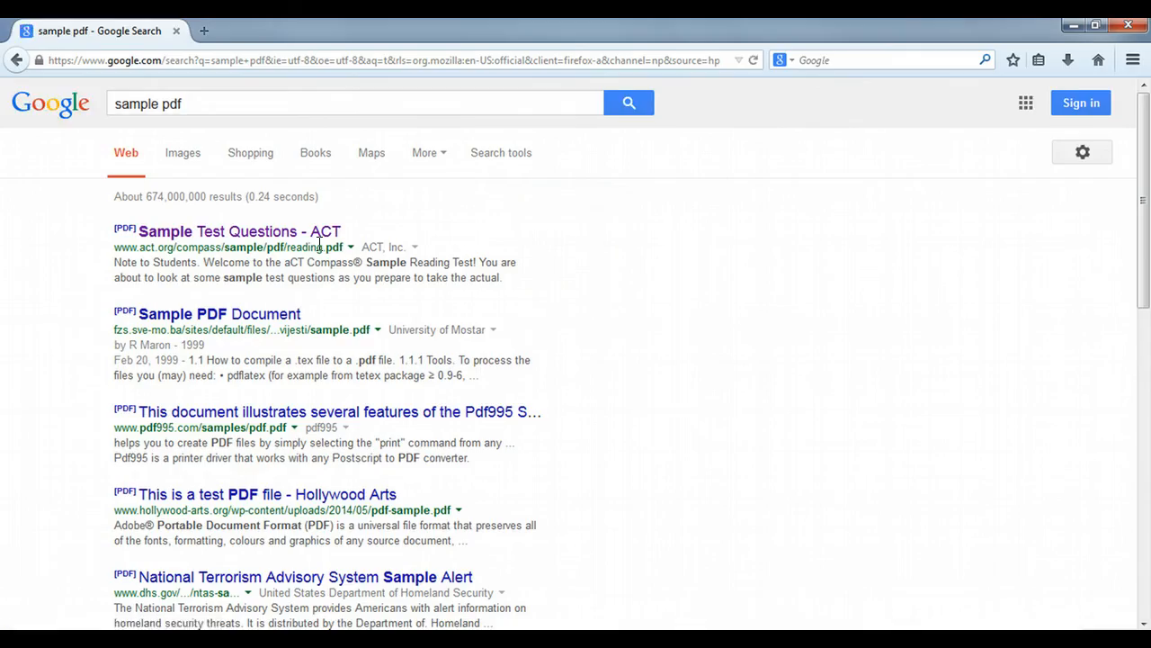
mouse_move(239, 230)
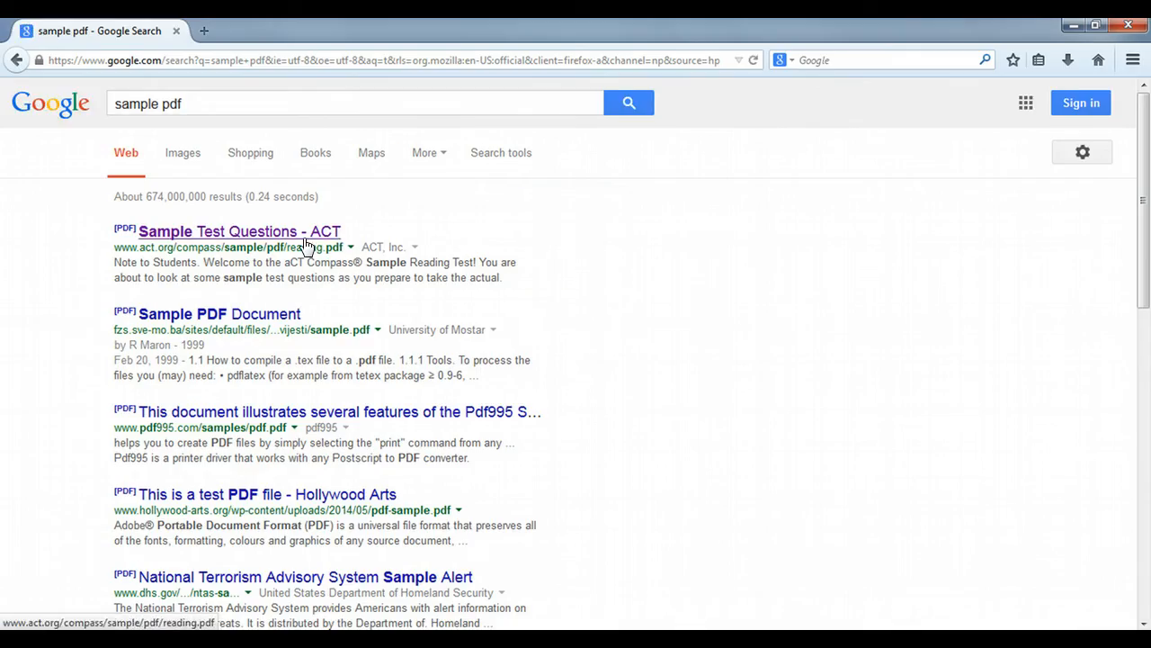
click(239, 230)
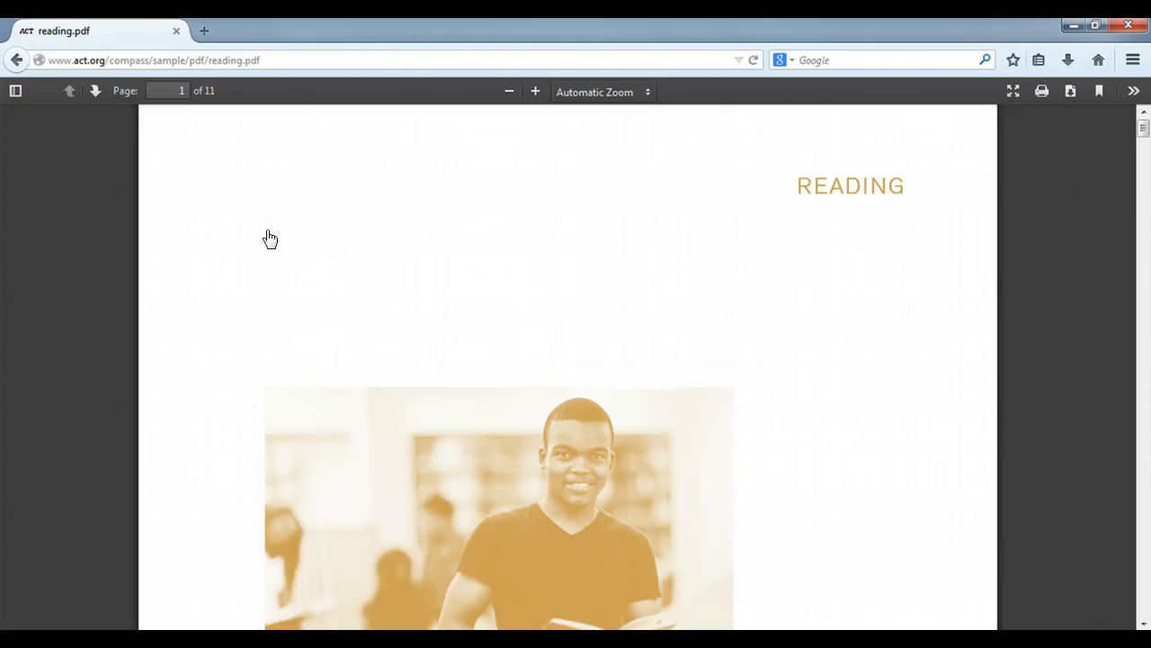
mouse_move(25, 97)
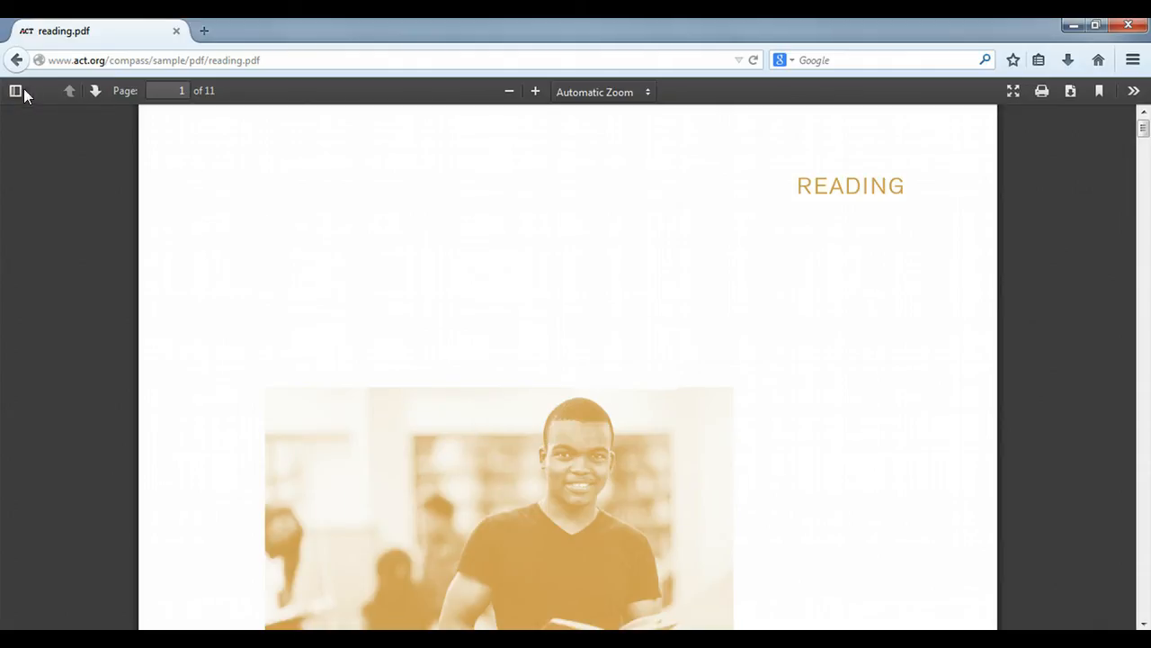
mouse_move(971, 90)
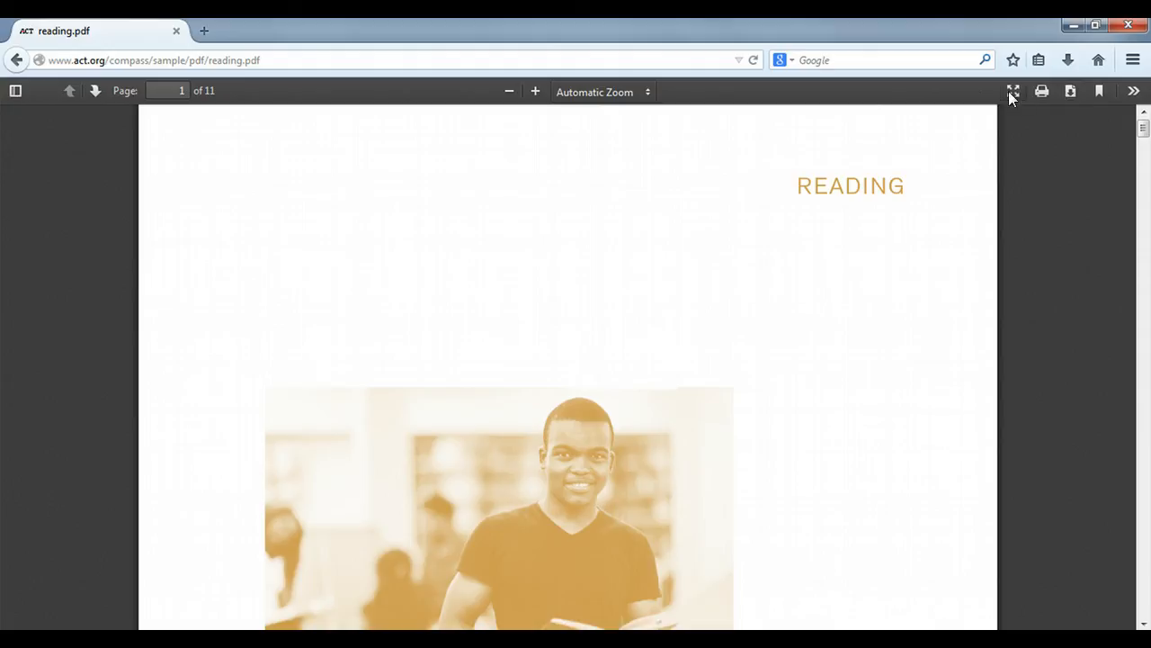
mouse_move(262, 108)
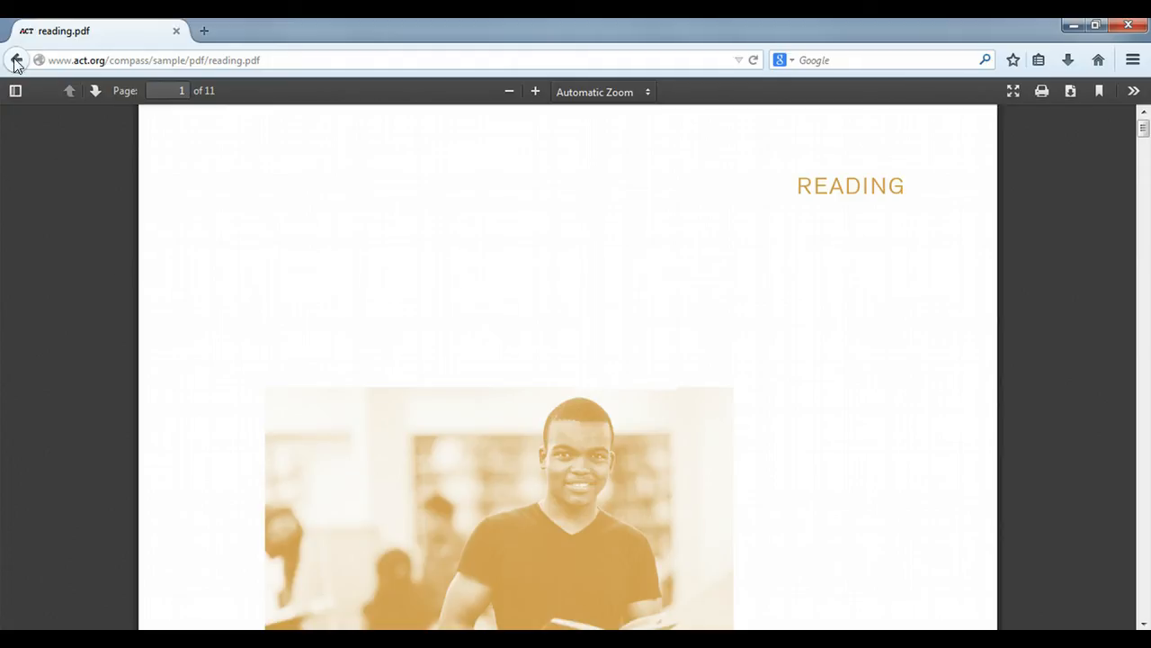
Step: Go back to the 'sample pdf' Google results and bring up the hamburger menu
click(14, 60)
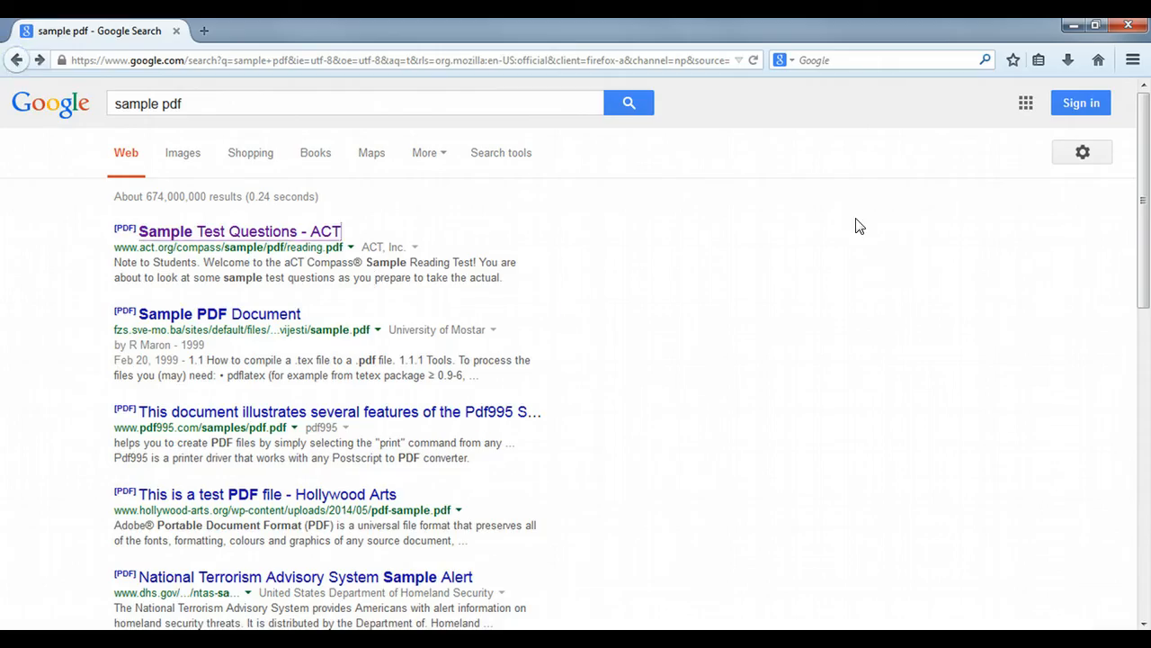
mouse_move(1024, 137)
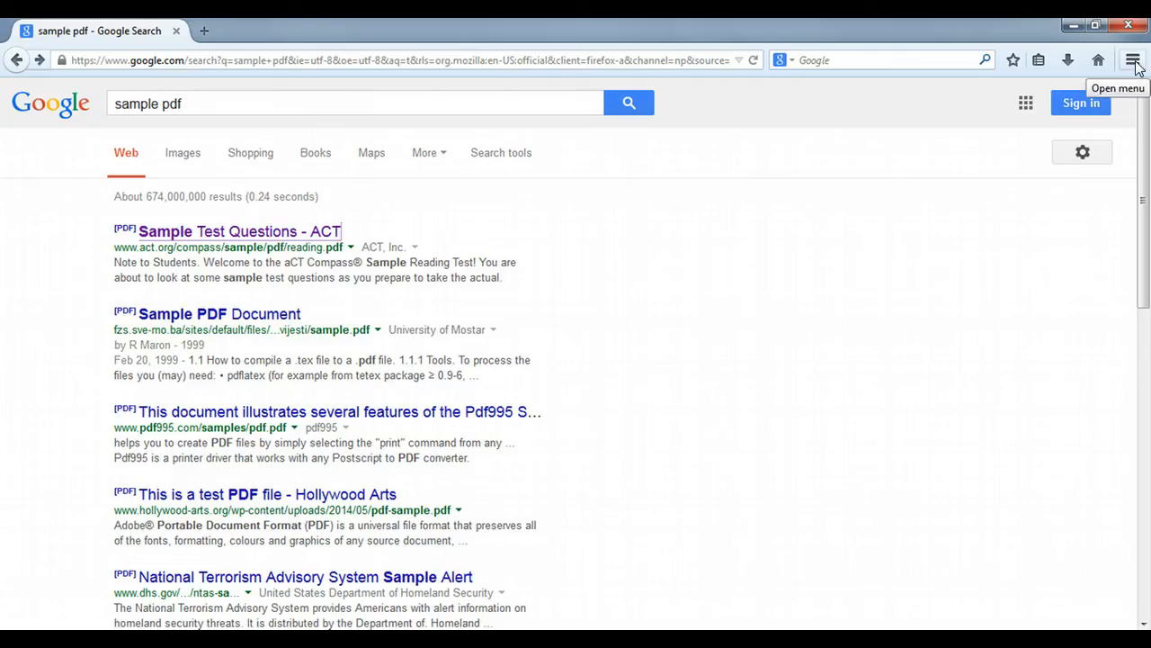
click(1133, 61)
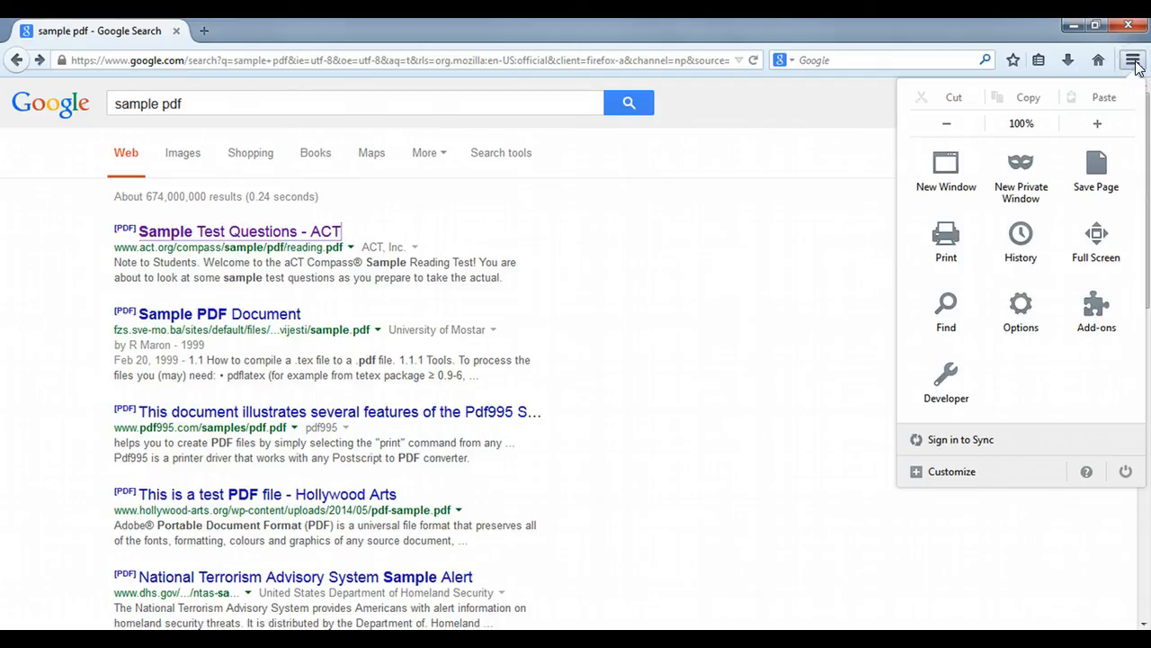
mouse_move(1022, 313)
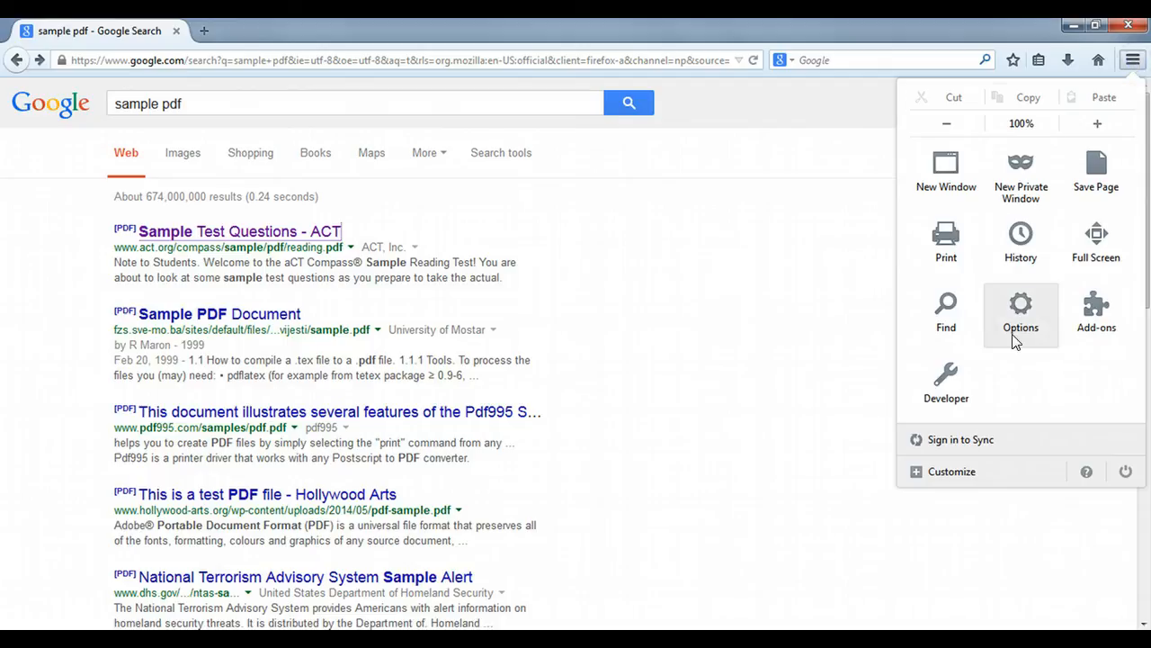
mouse_move(1021, 315)
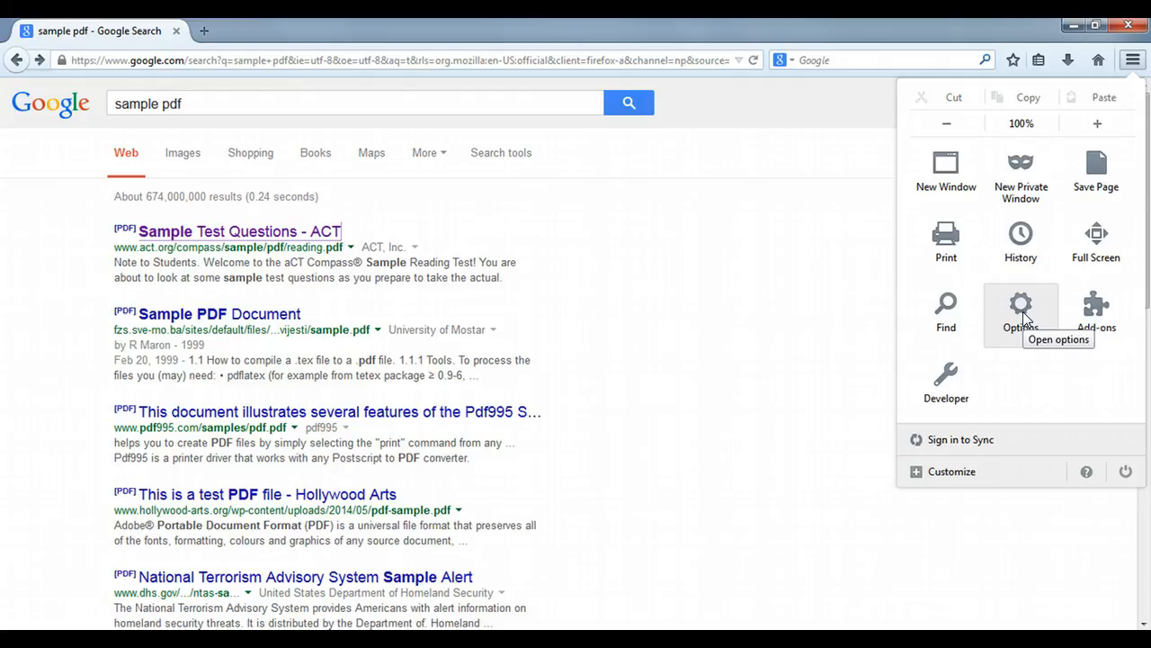
Step: In Options > Applications, set PDF action to 'Use Adobe Acrobat (in Firefox)' and confirm with OK
click(1022, 310)
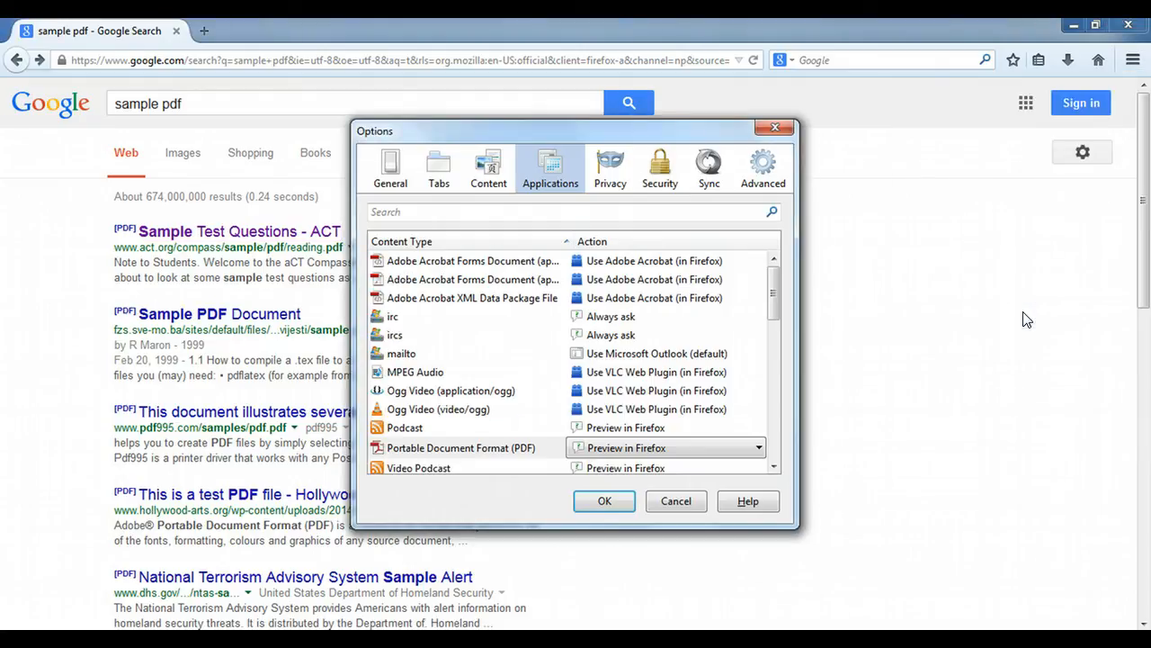
mouse_move(619, 199)
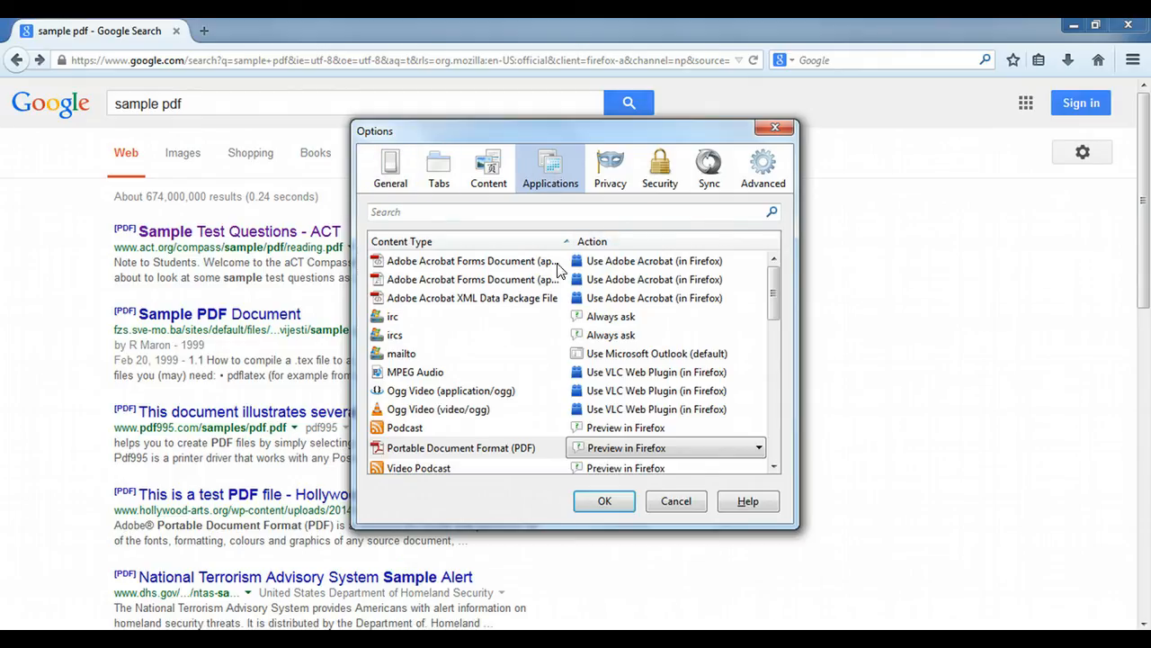
mouse_move(435, 406)
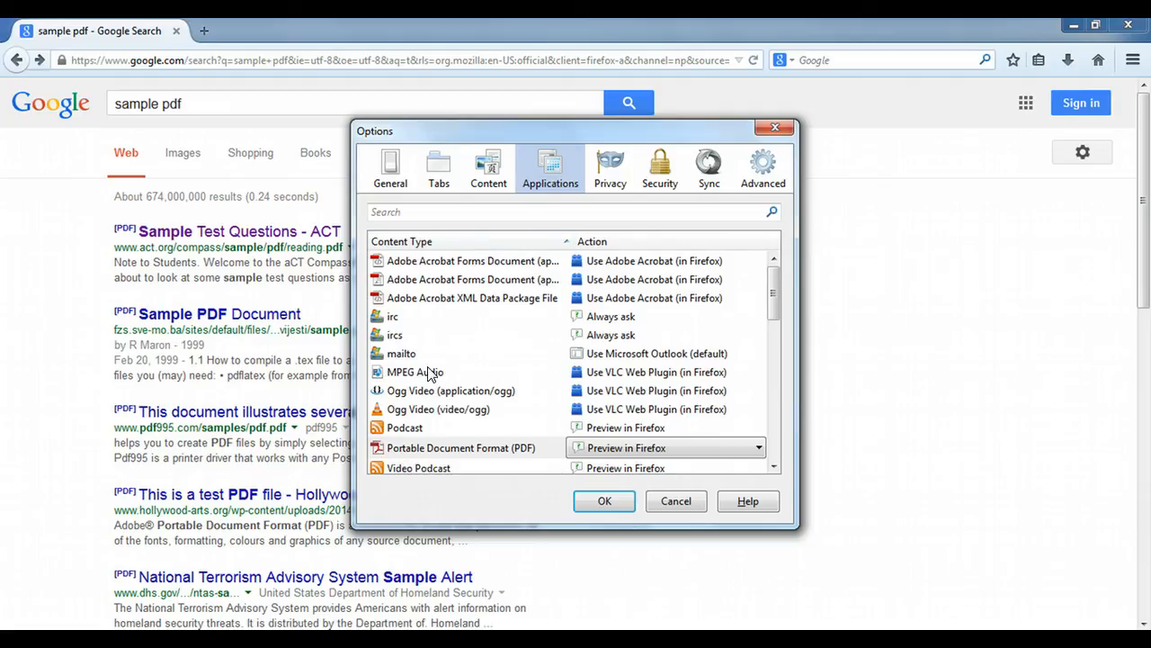
mouse_move(502, 453)
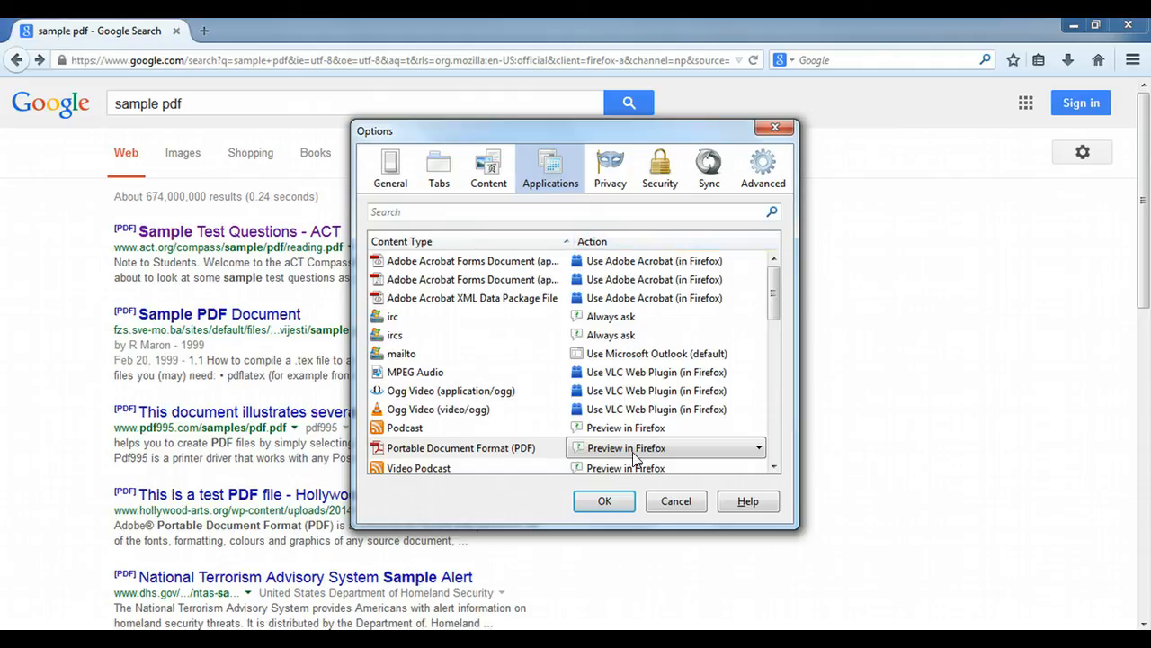
click(665, 446)
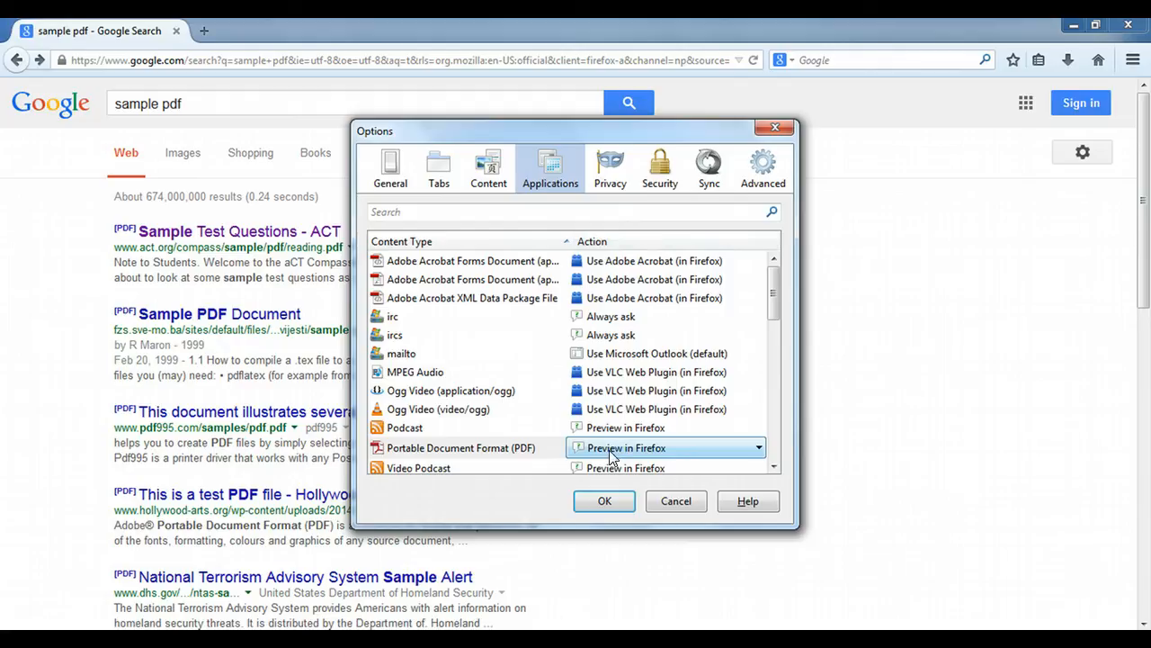
mouse_move(734, 453)
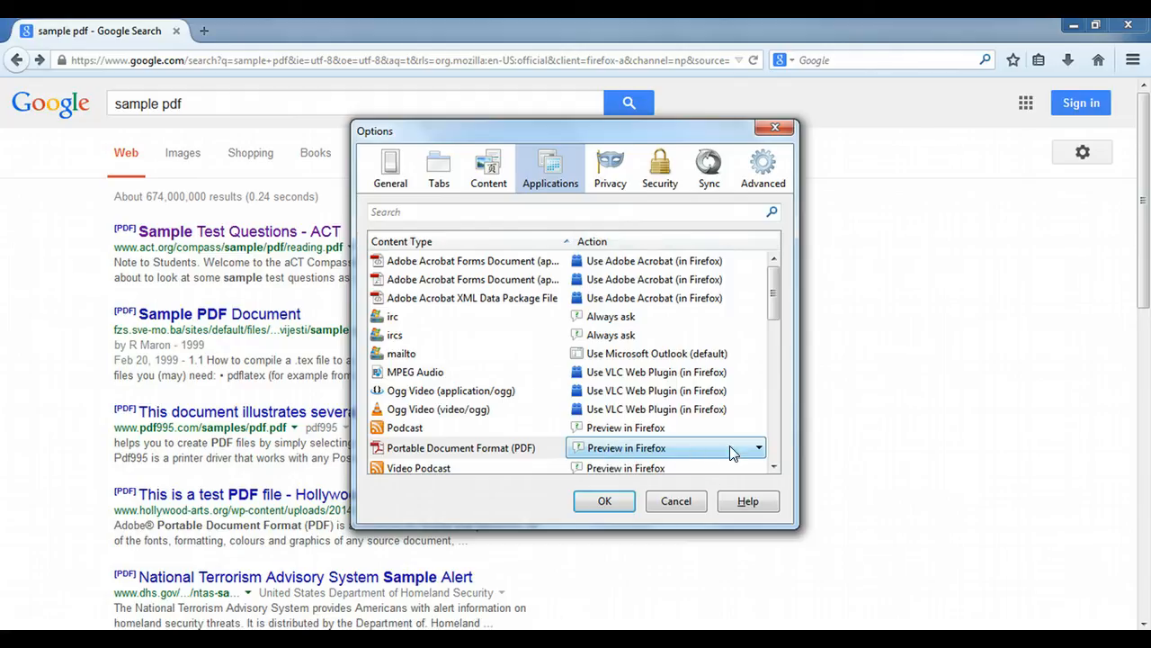
click(759, 446)
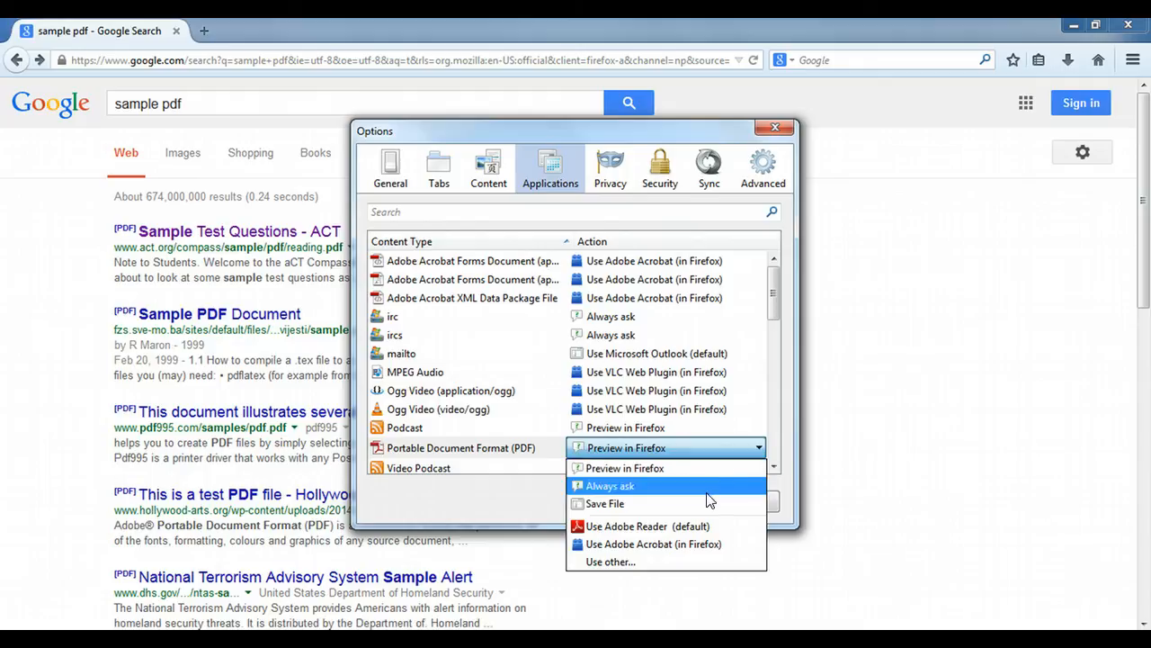
mouse_move(675, 543)
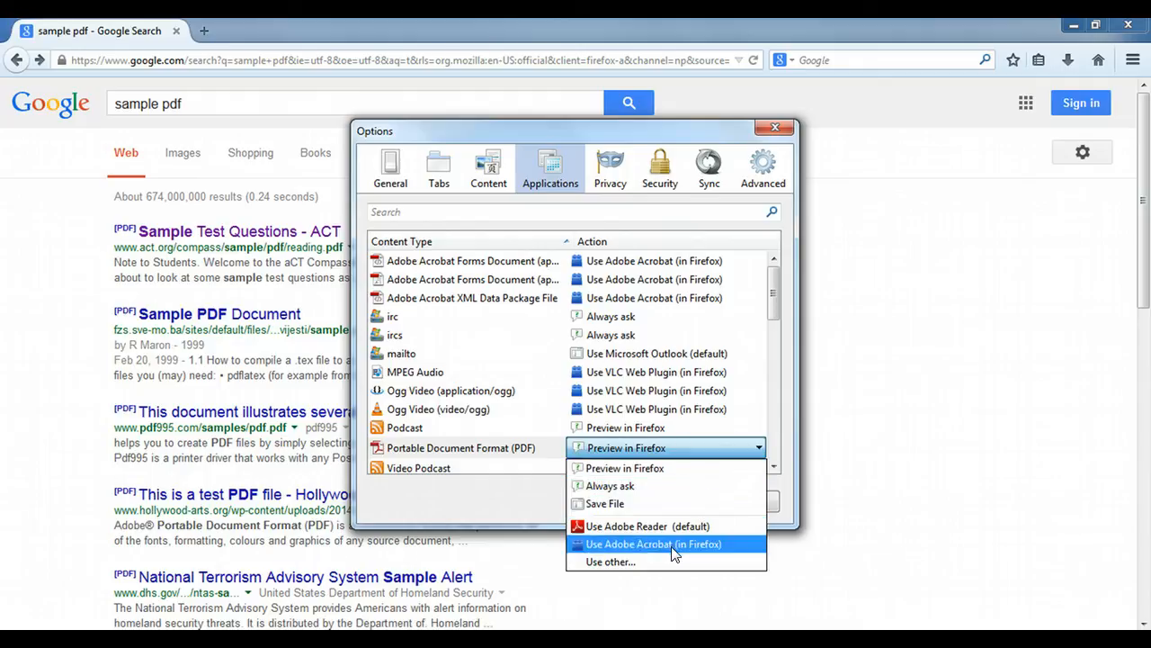
mouse_move(672, 548)
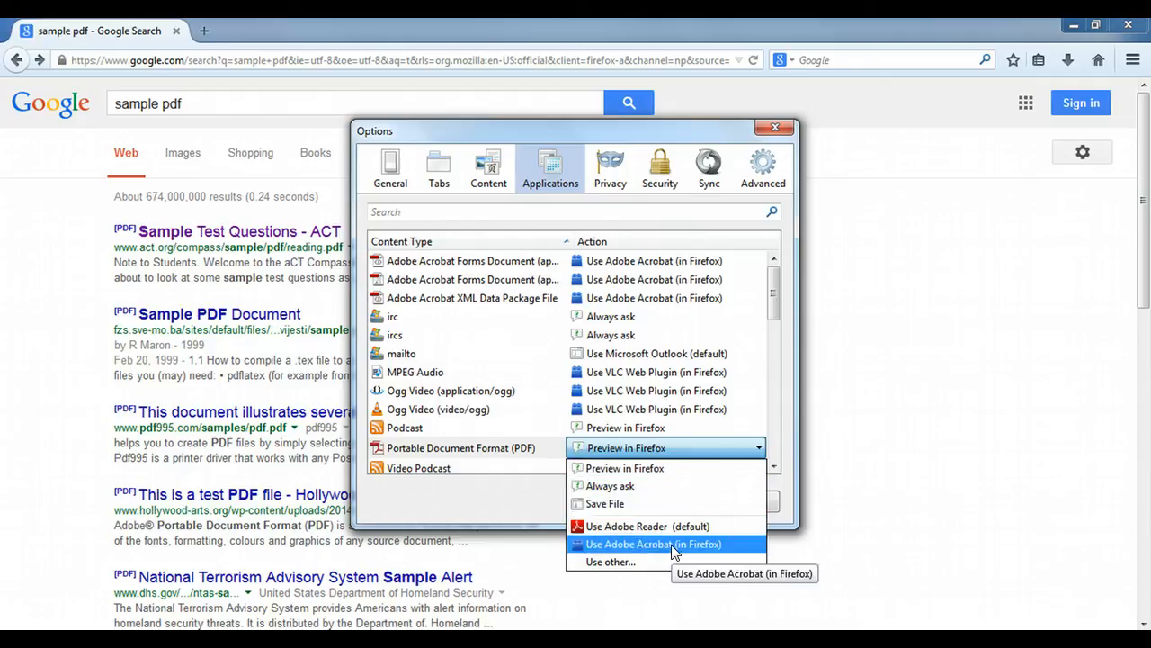
mouse_move(624, 468)
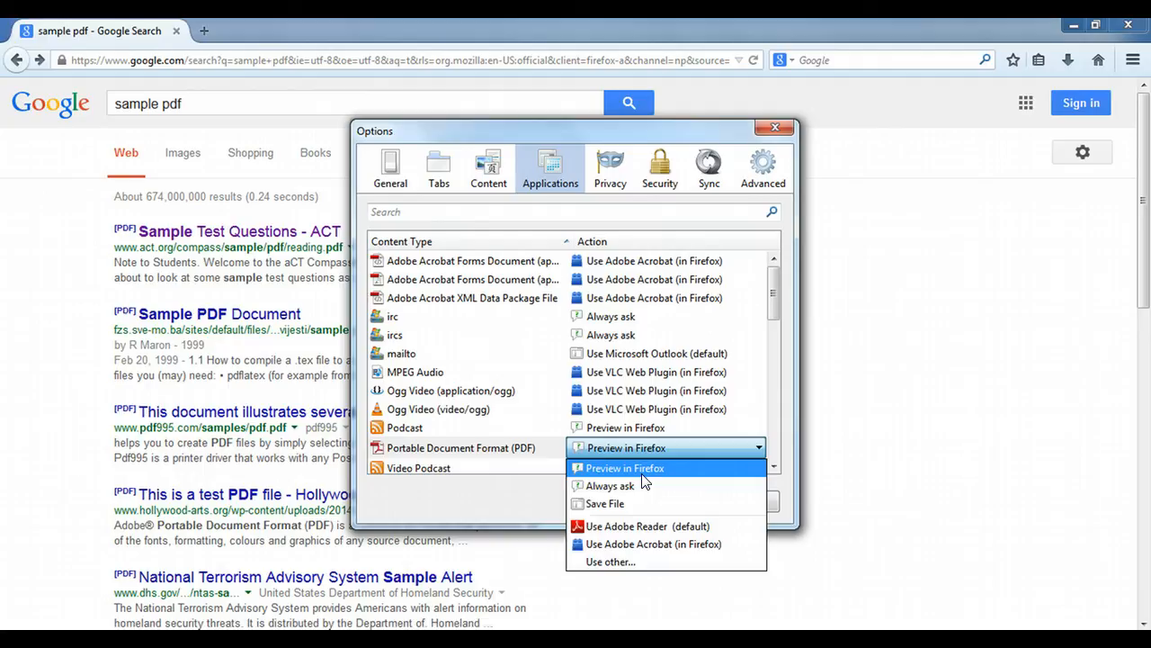
mouse_move(651, 477)
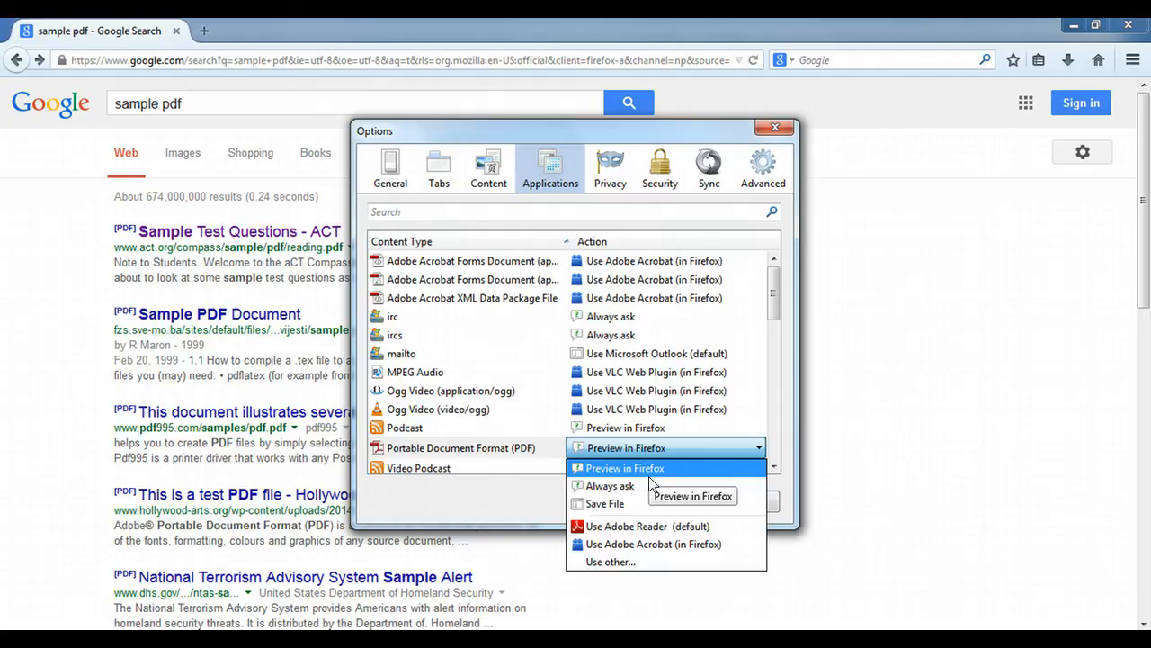
mouse_move(610, 485)
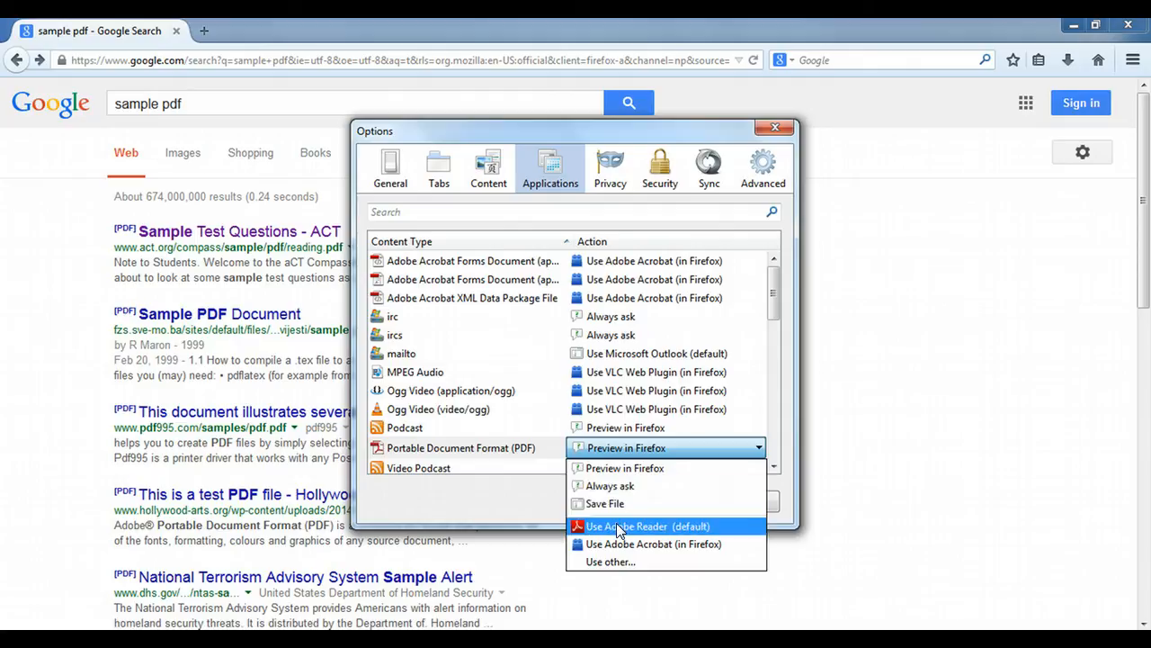
mouse_move(636, 543)
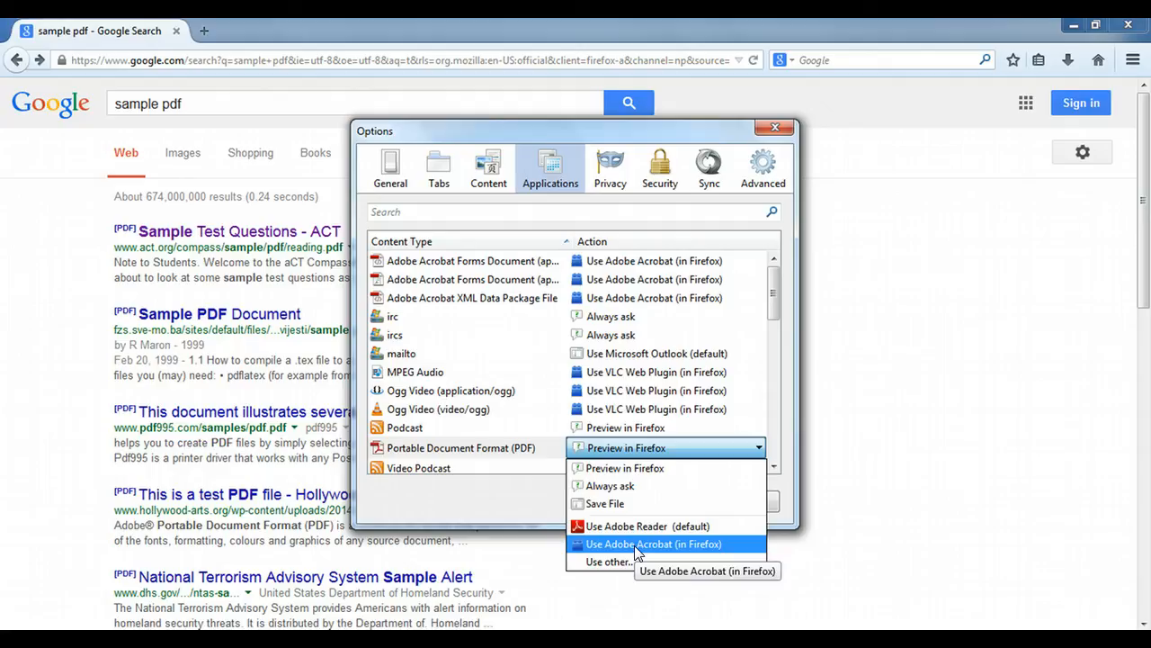
click(653, 543)
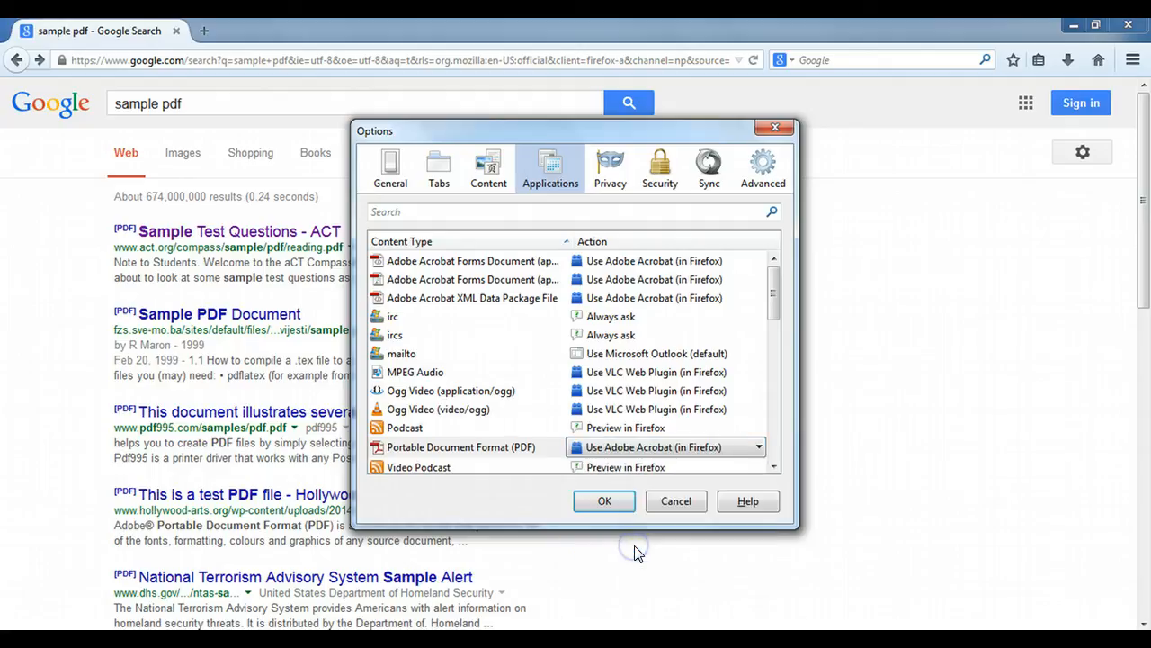
click(604, 500)
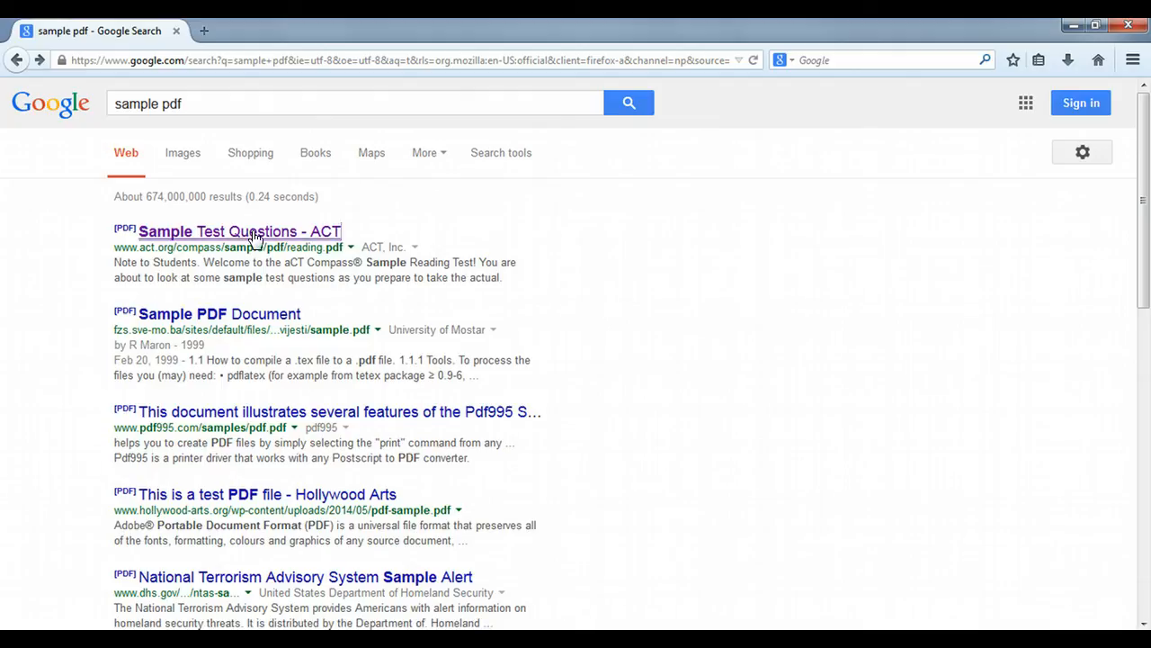
Step: Reopen reading.pdf, choose 'Allow and Remember' for Acrobat, show the Adobe Reader toolbar, then go back
click(239, 230)
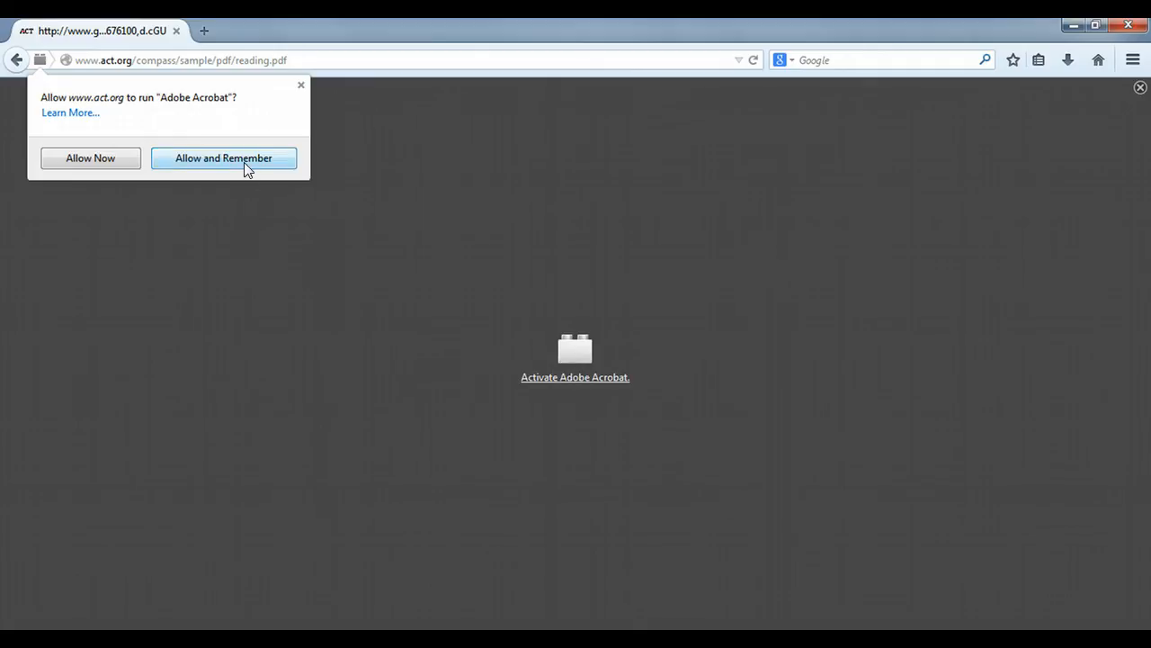
click(223, 158)
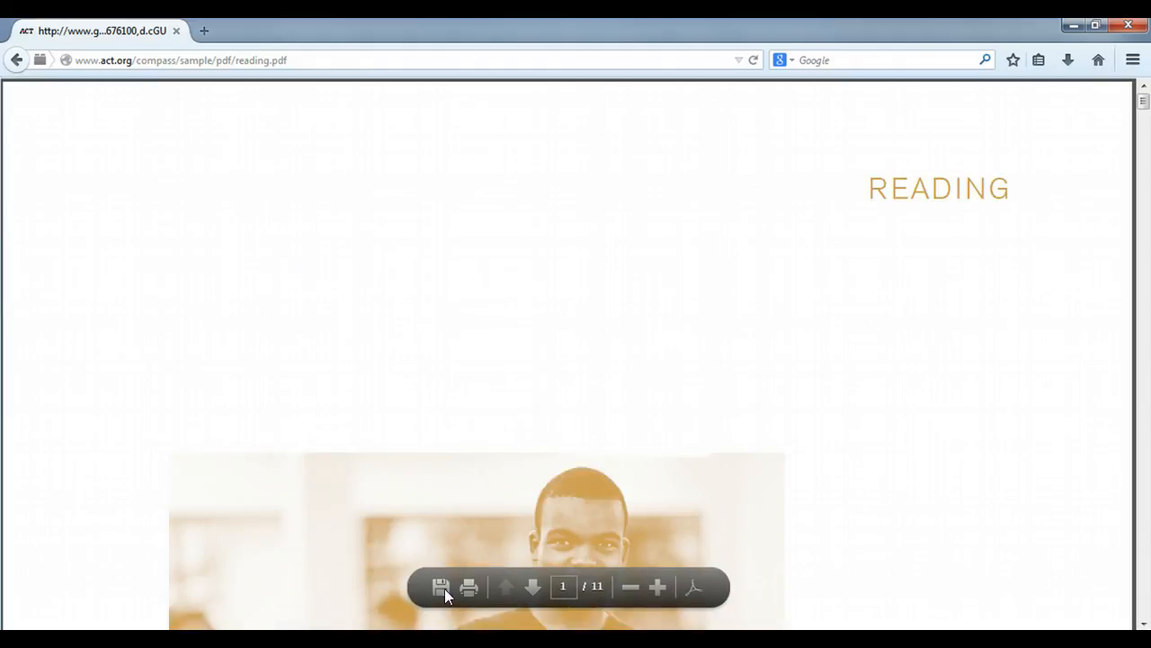
mouse_move(703, 594)
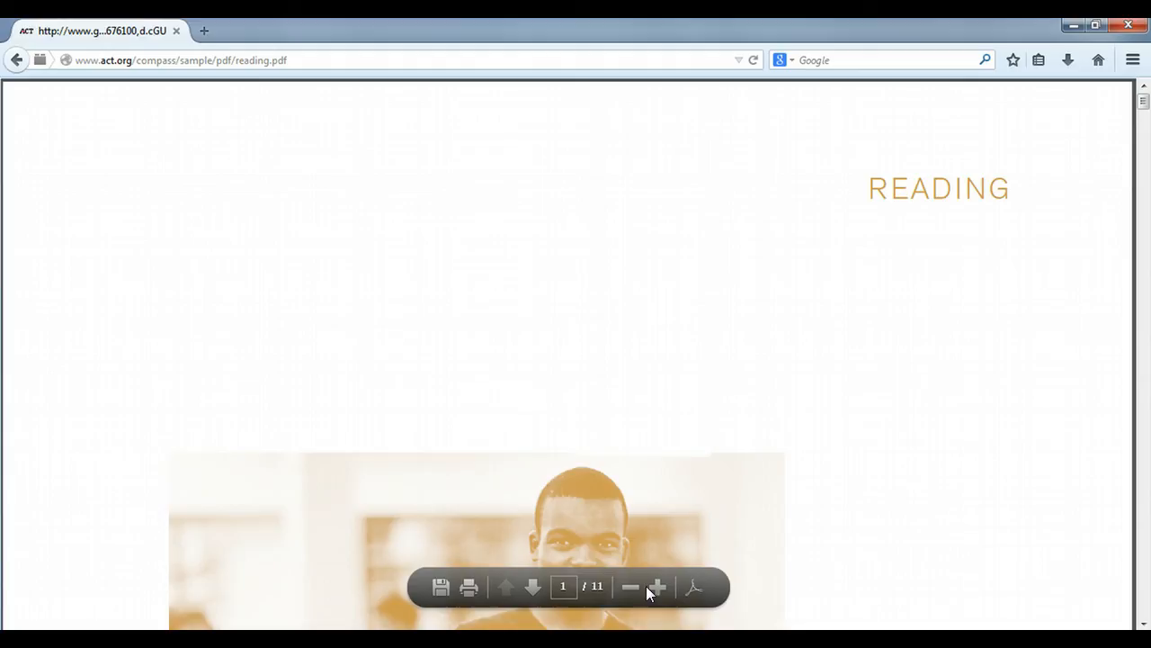
mouse_move(695, 586)
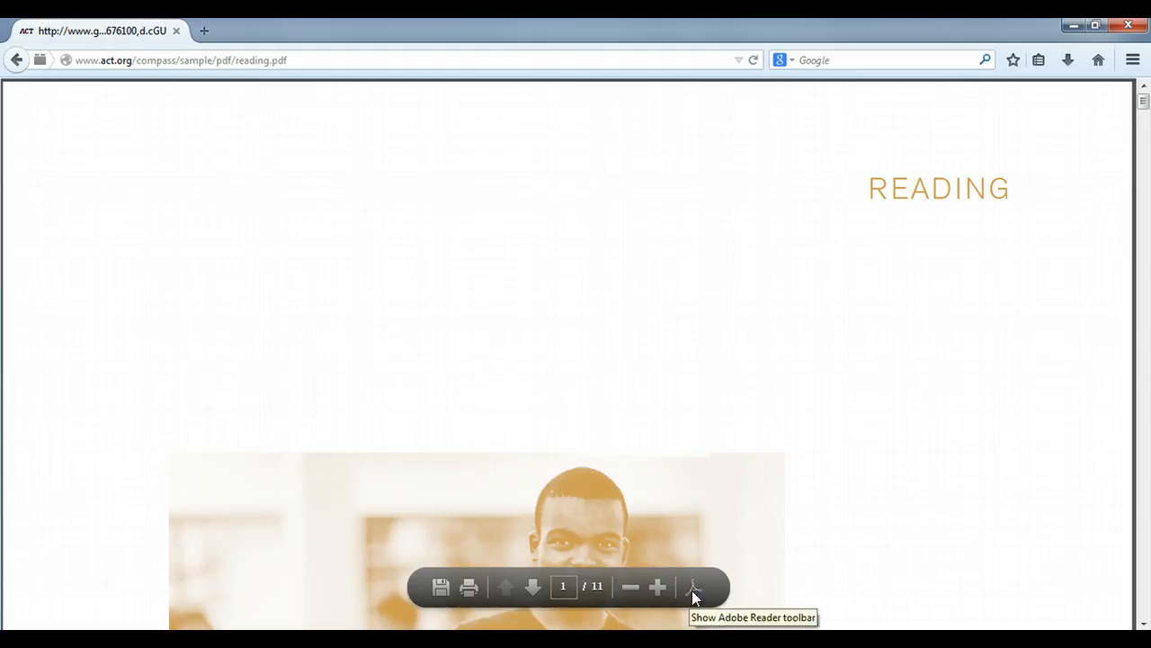
click(695, 586)
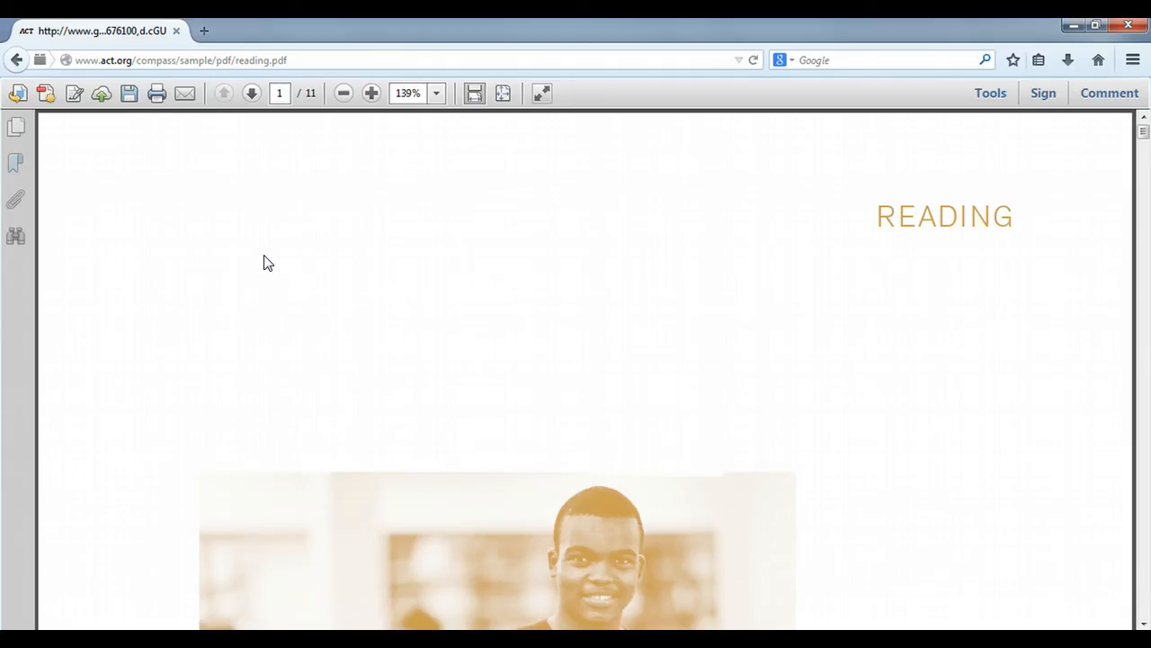
click(16, 59)
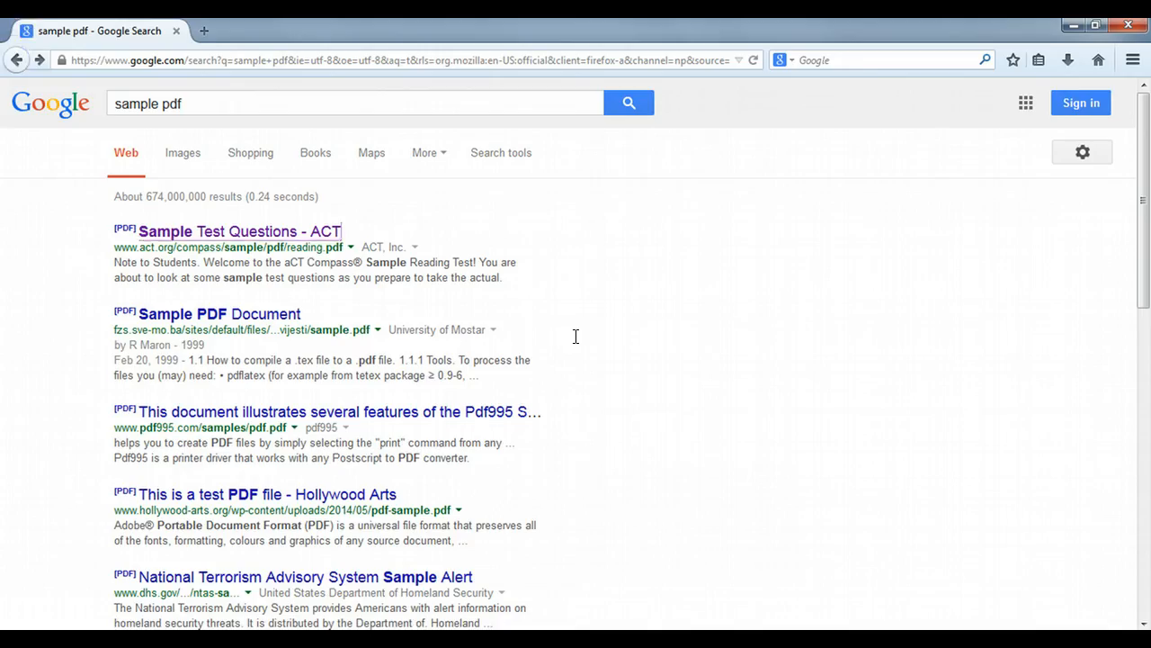
Step: In Options > Applications, set PDF action to 'Use Adobe Reader (default)' and confirm with OK
click(1132, 61)
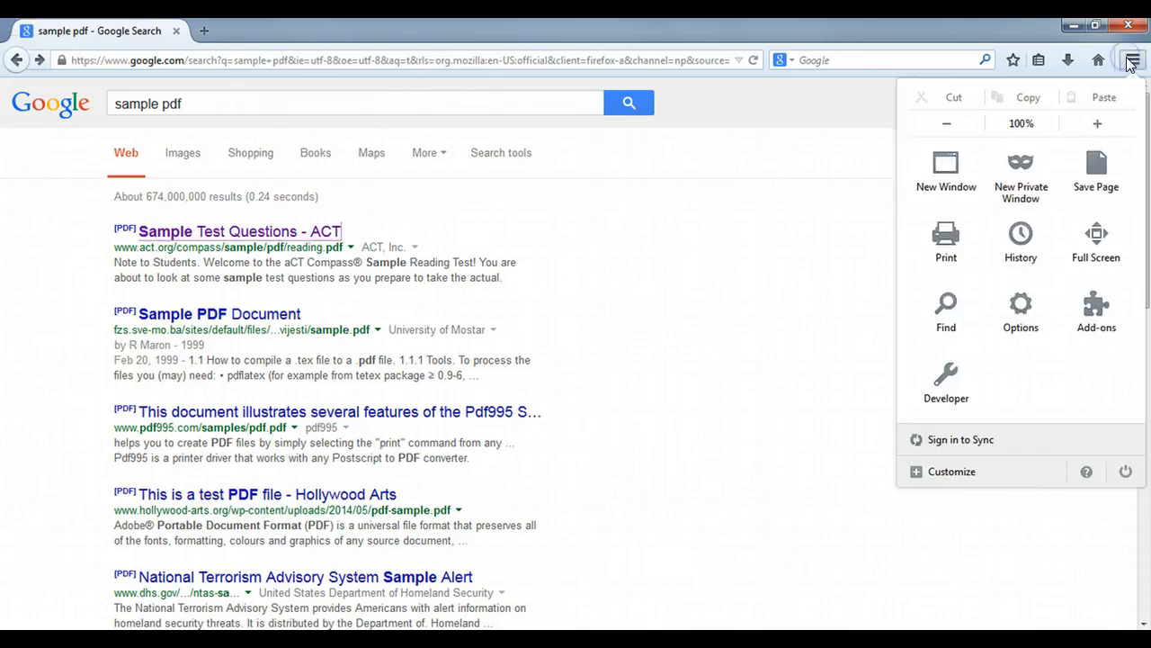
click(1020, 313)
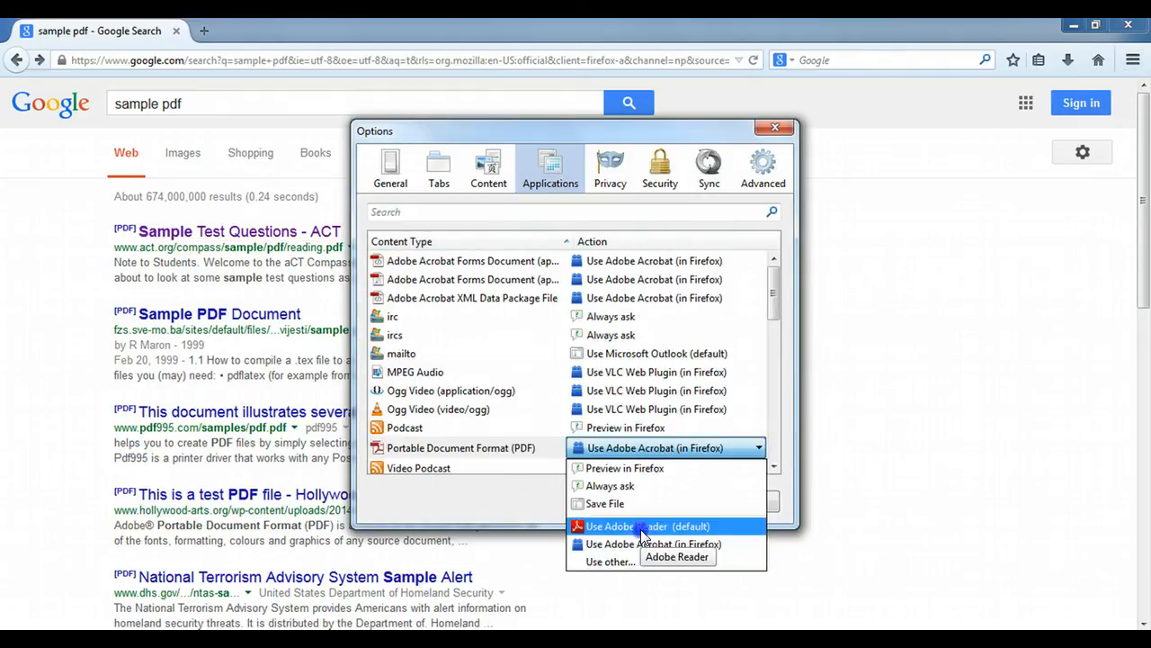
click(648, 526)
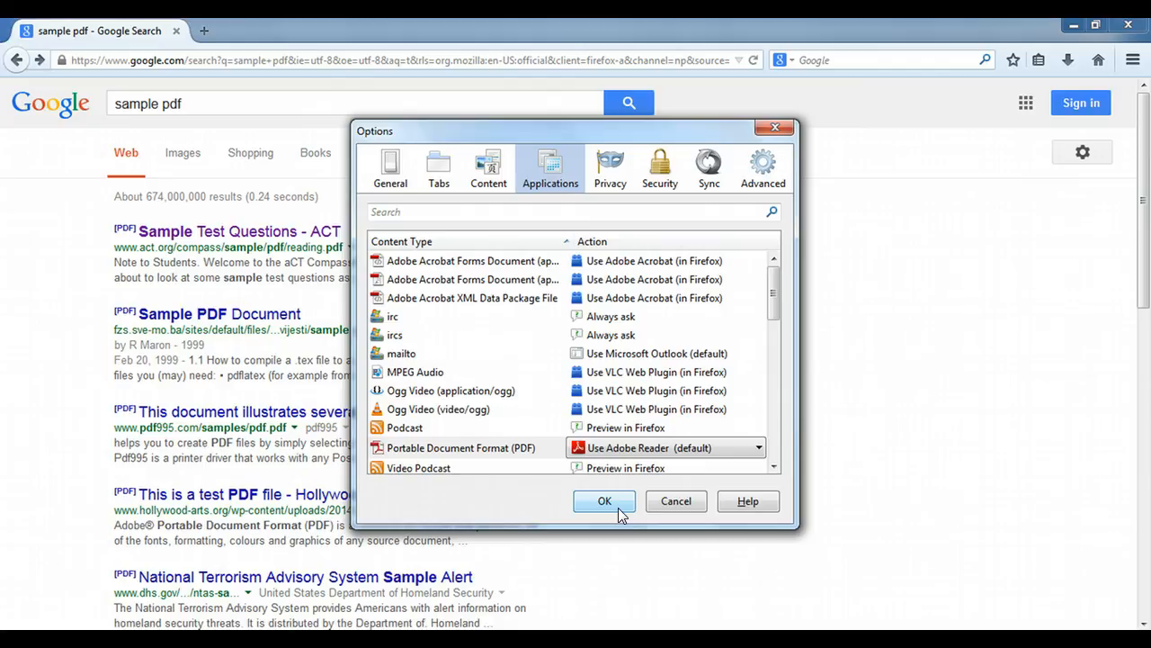
click(604, 500)
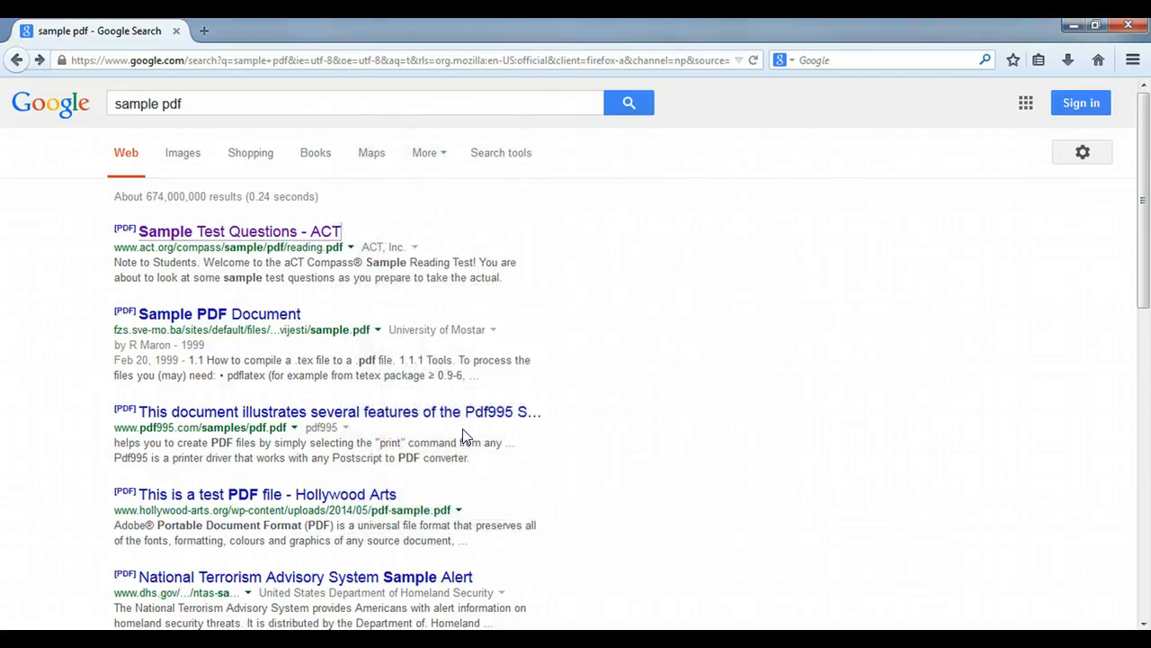
mouse_move(252, 237)
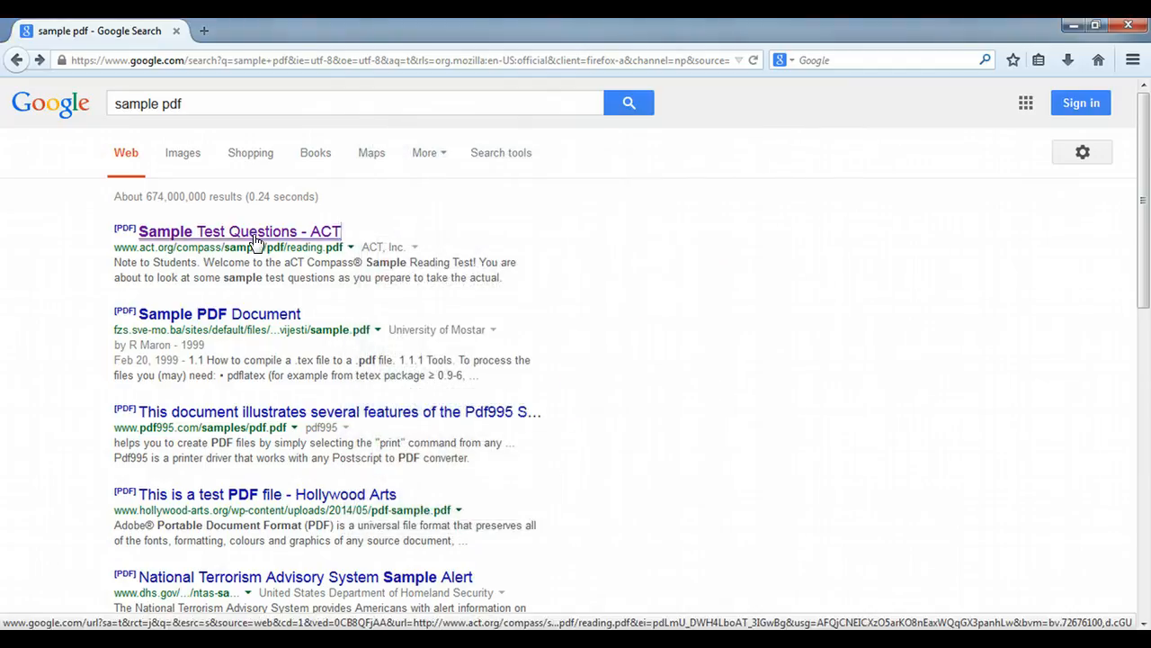
Step: Open the 'Sample Test Questions - ACT' result so reading.pdf launches in standalone Adobe Reader
click(239, 230)
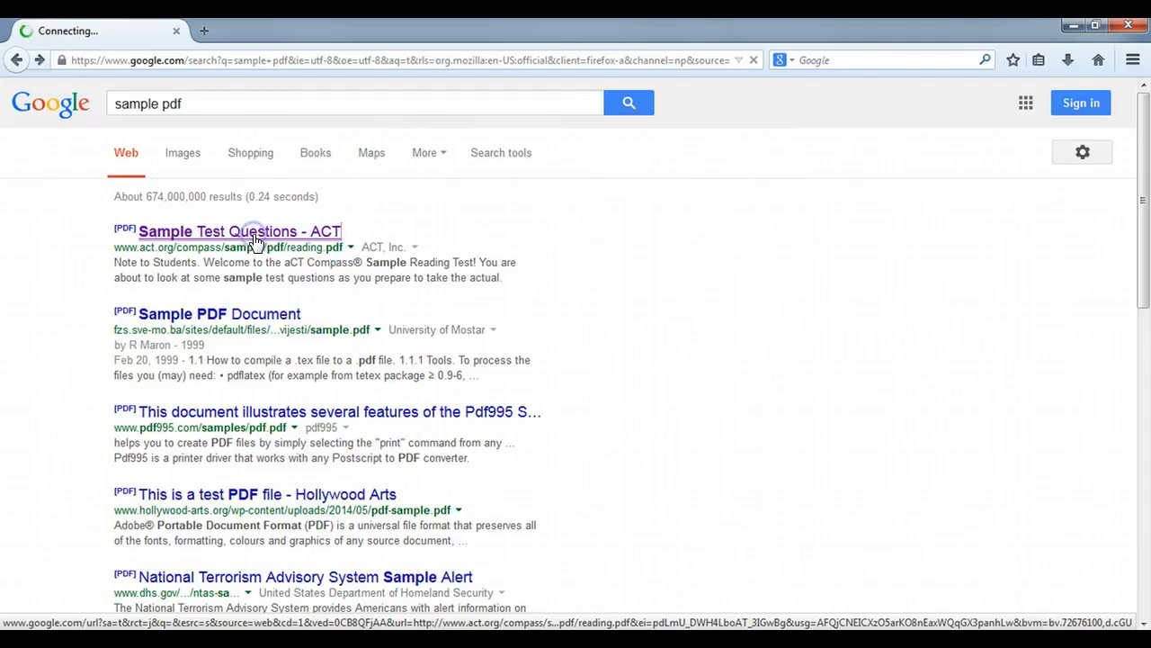
click(239, 231)
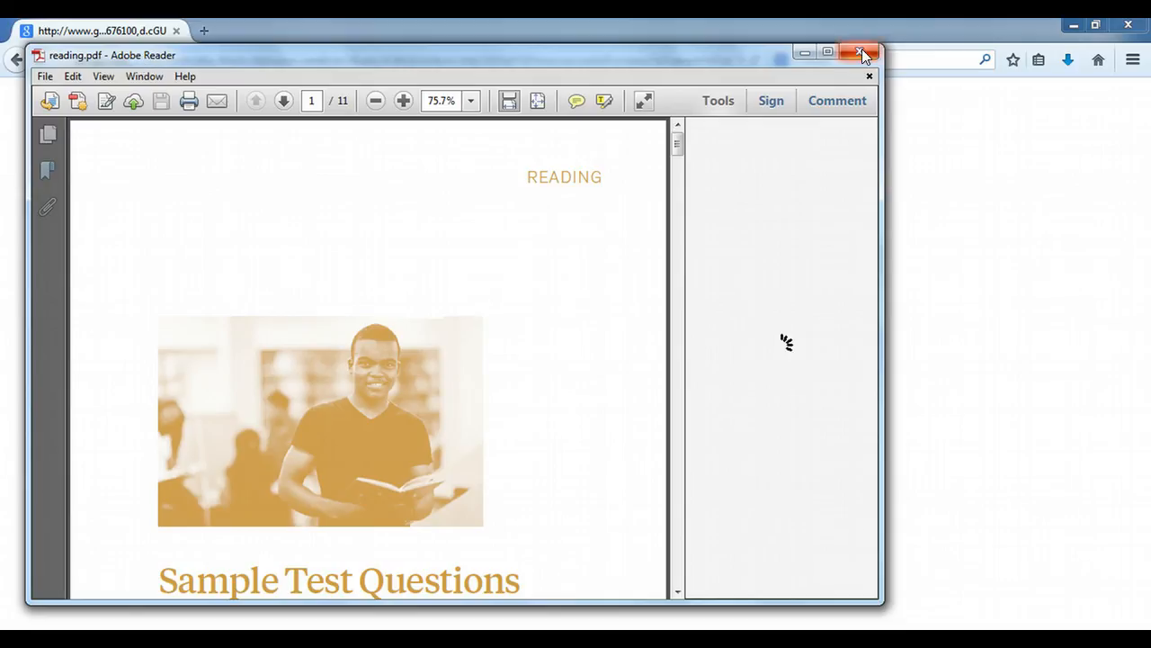
mouse_move(860, 54)
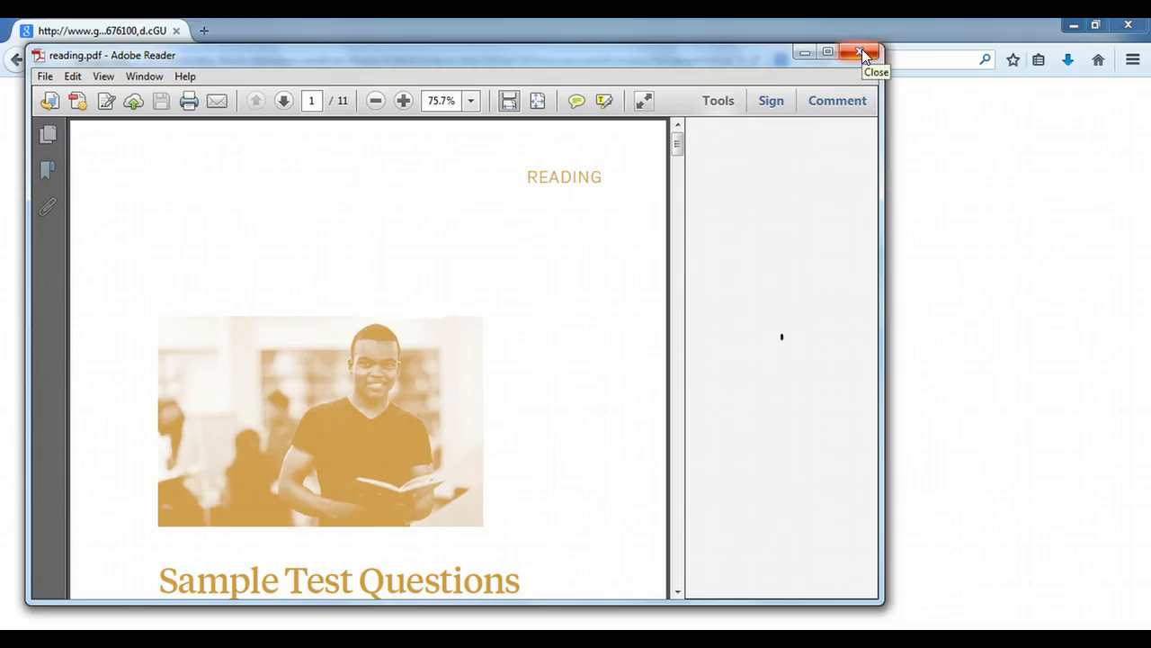